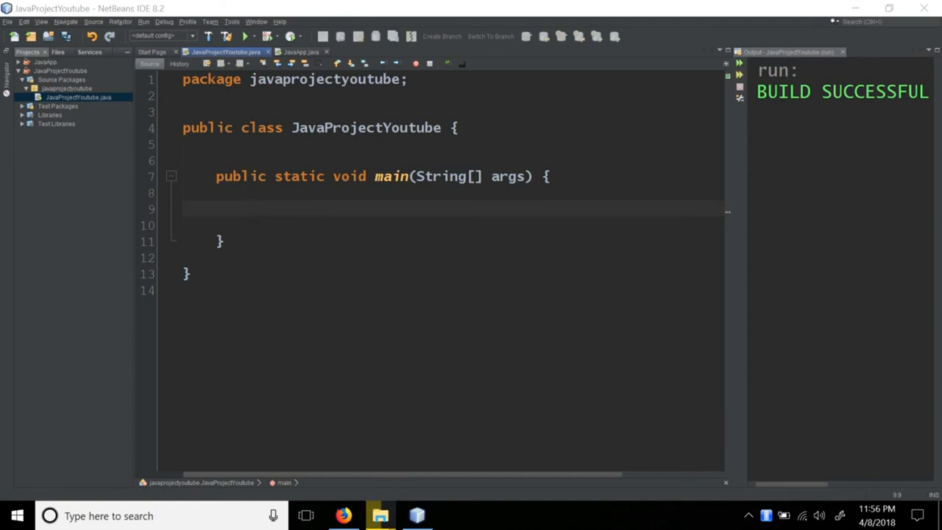
{"action": "mouse_move", "coordinate": [273, 214]}
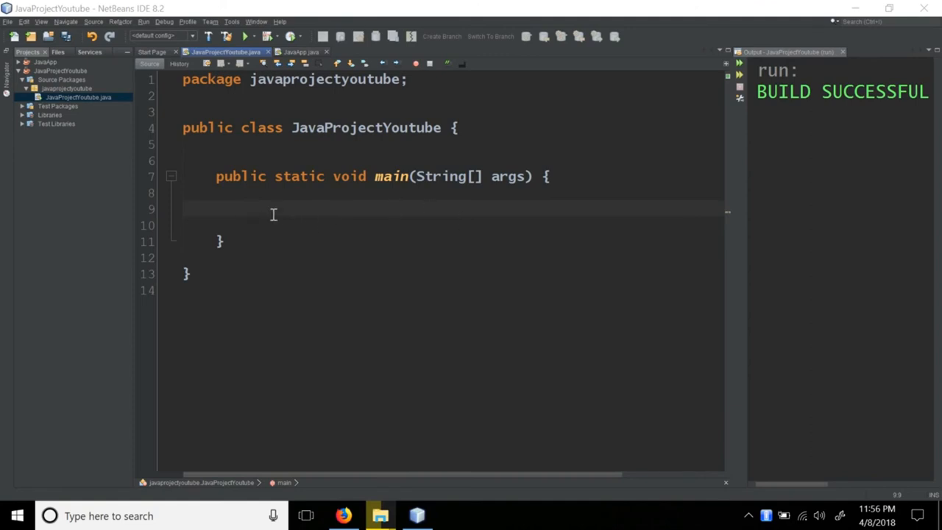
{"action": "mouse_move", "coordinate": [311, 223]}
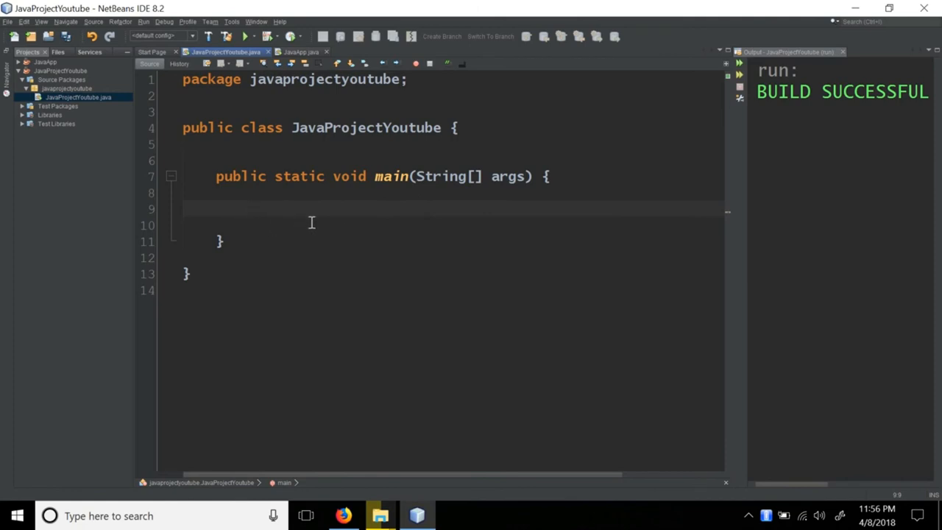
Add a System.out.println("Hello World") statement inside the main method.
{"action": "left_click", "coordinate": [251, 208]}
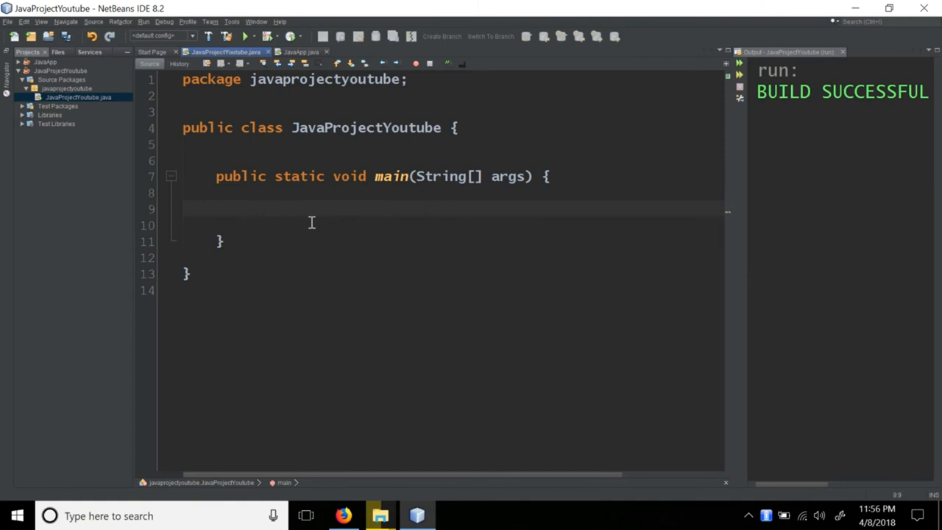
{"action": "left_click", "coordinate": [249, 209]}
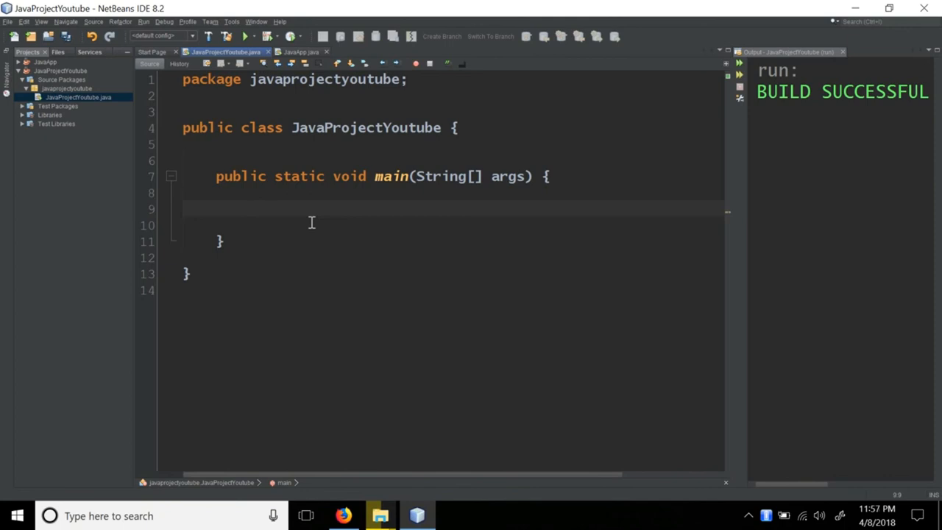
{"action": "type", "text": "Syste"}
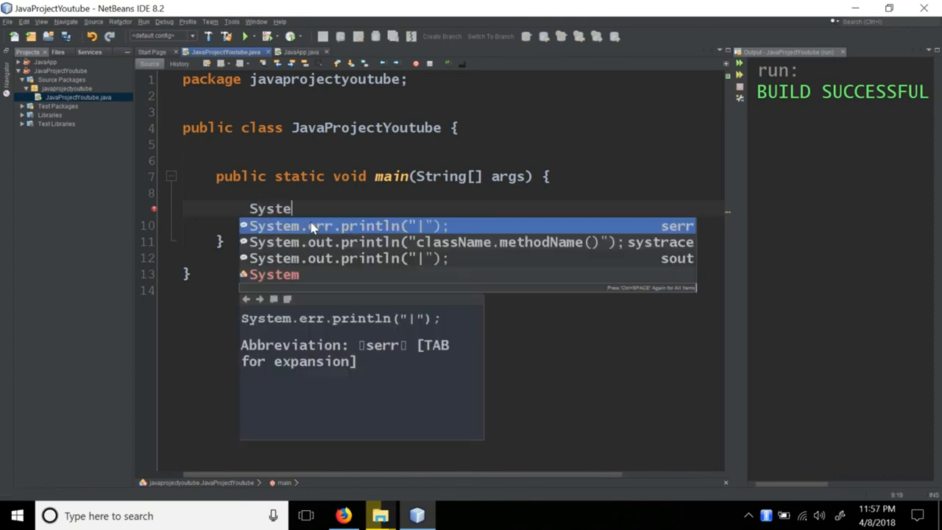
{"action": "type", "text": "m."}
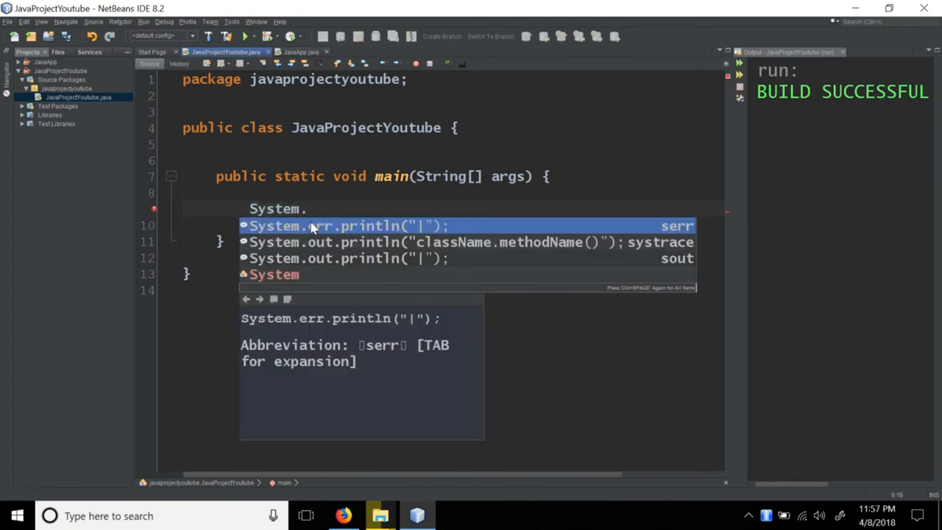
{"action": "type", "text": "out"}
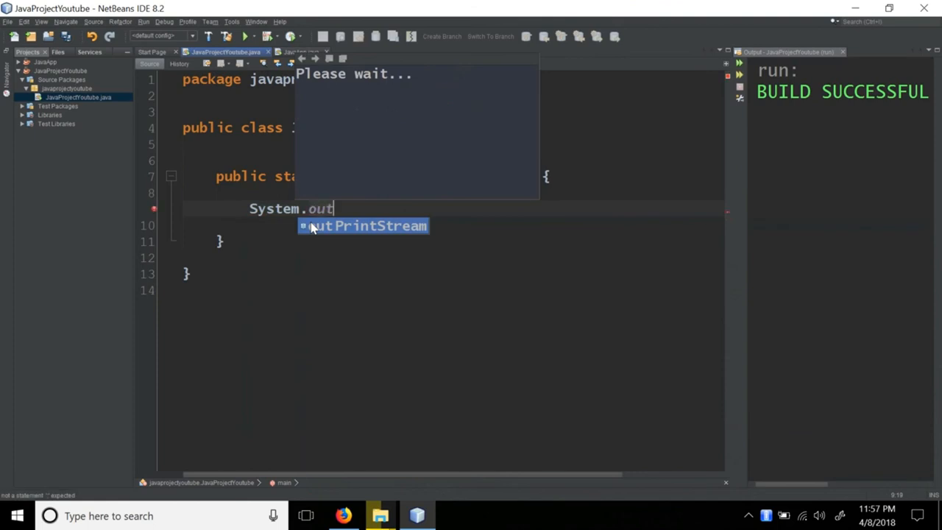
{"action": "type", "text": ".print"}
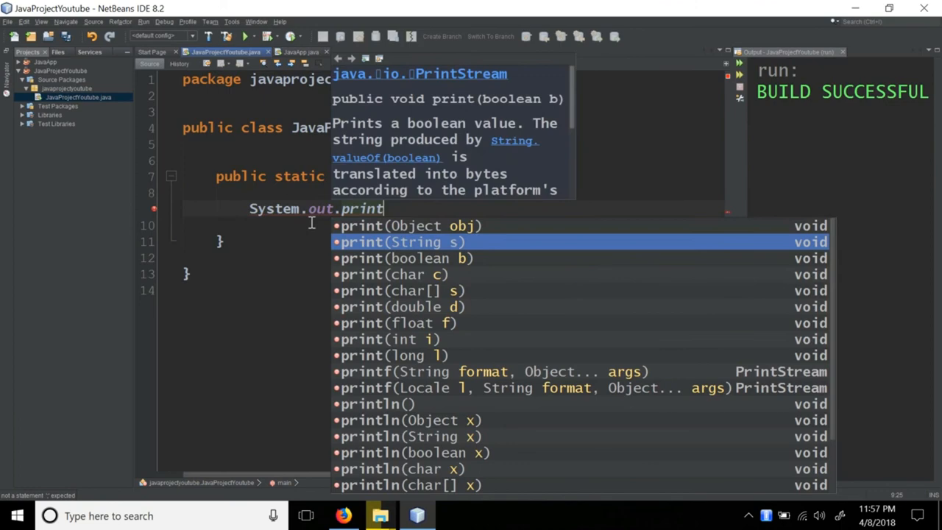
{"action": "key", "text": "Up"}
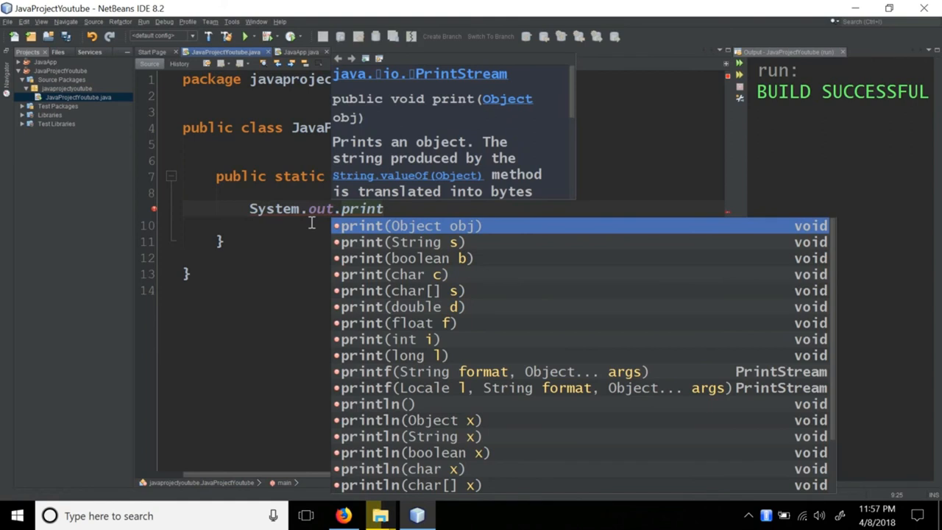
{"action": "key", "text": "Down"}
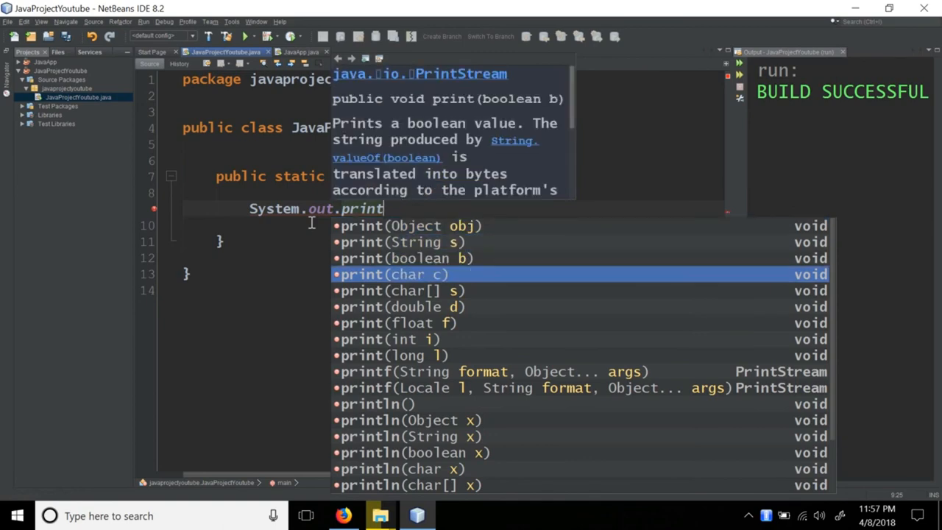
{"action": "key", "text": "Down"}
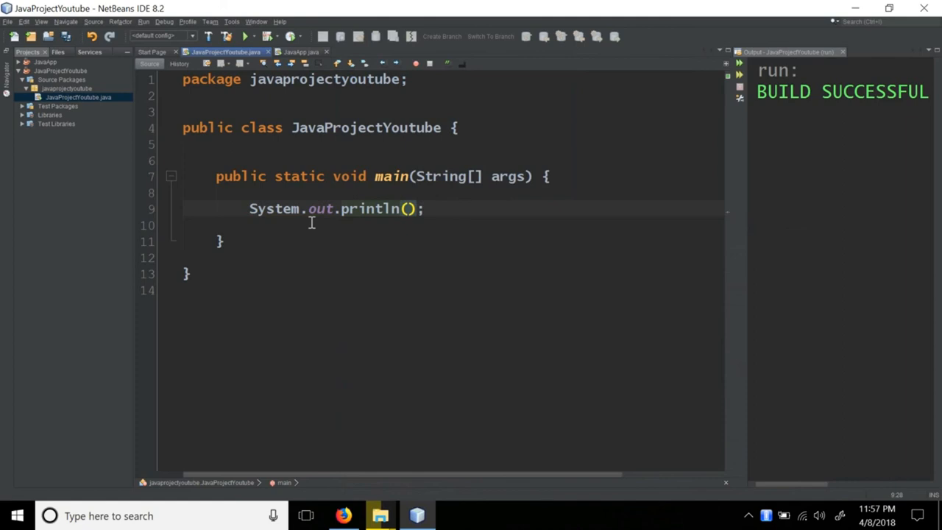
{"action": "type", "text": "\"H"}
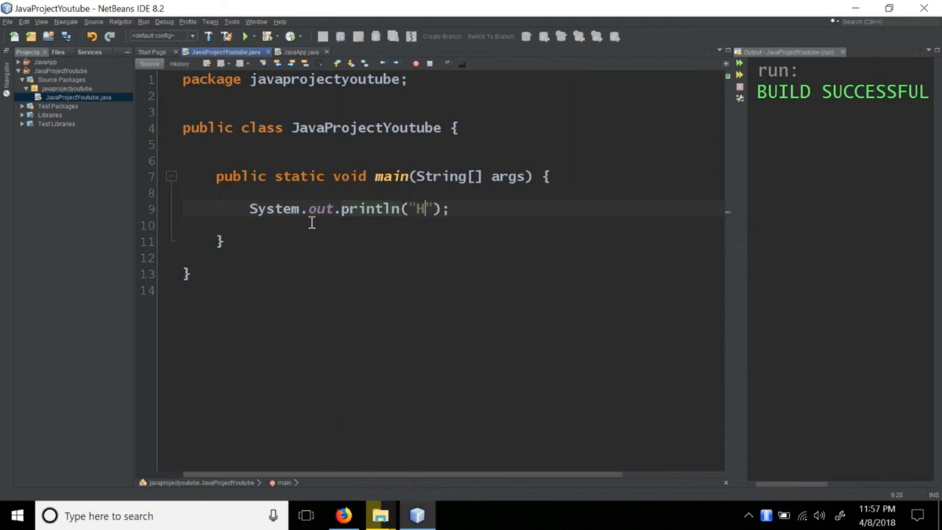
{"action": "type", "text": "ello World"}
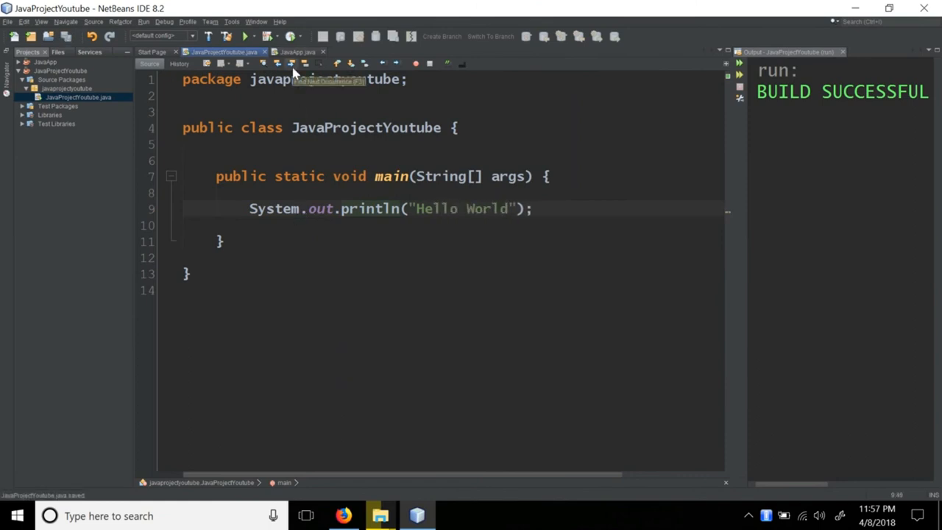
Run the project to print Hello World, then insert a blank line above println.
{"action": "left_click", "coordinate": [245, 36]}
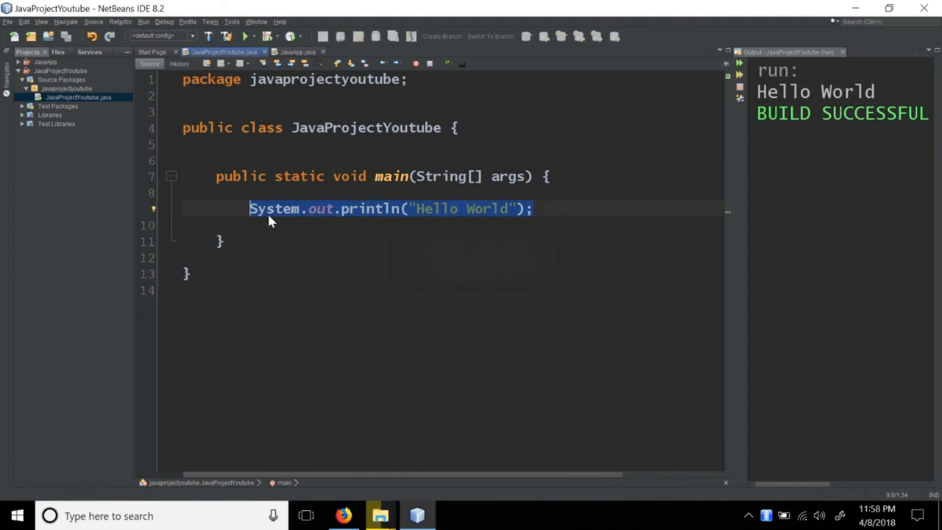
{"action": "key", "text": "enter"}
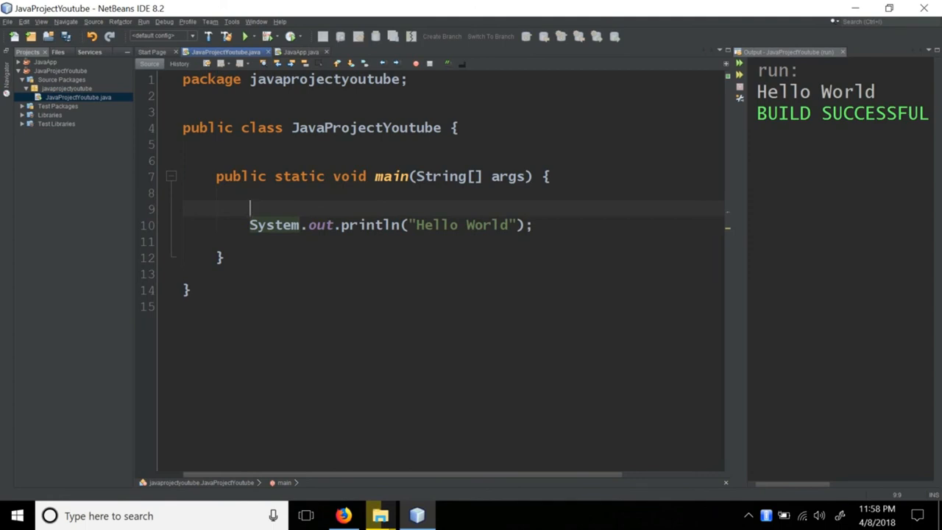
{"action": "mouse_move", "coordinate": [266, 208]}
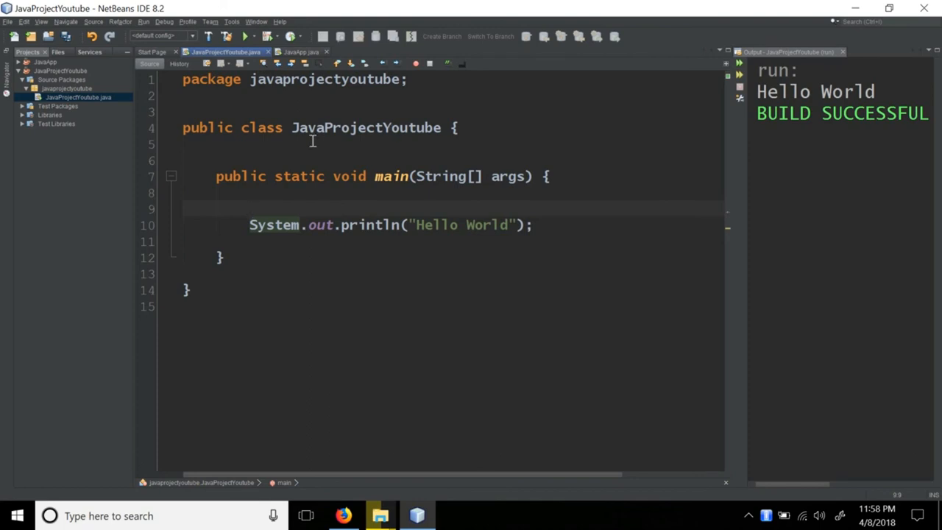
{"action": "mouse_move", "coordinate": [267, 226]}
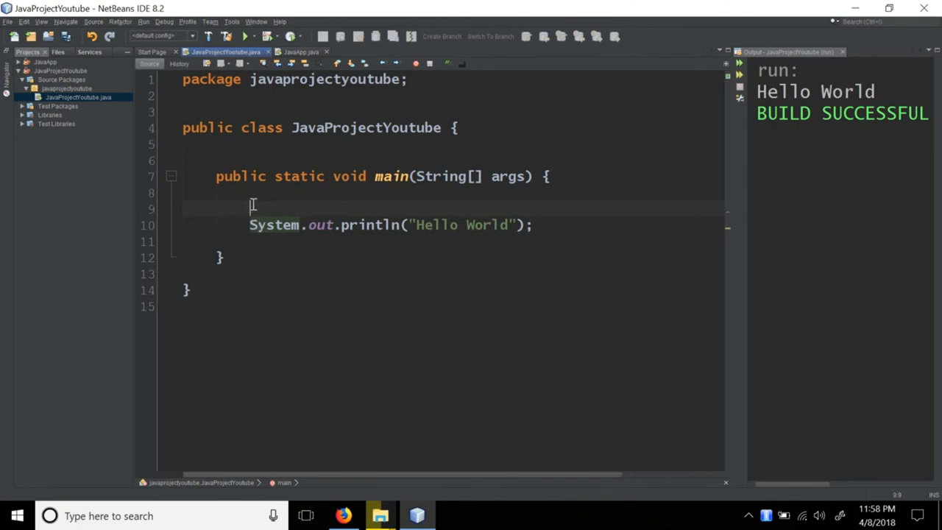
{"action": "mouse_move", "coordinate": [343, 243]}
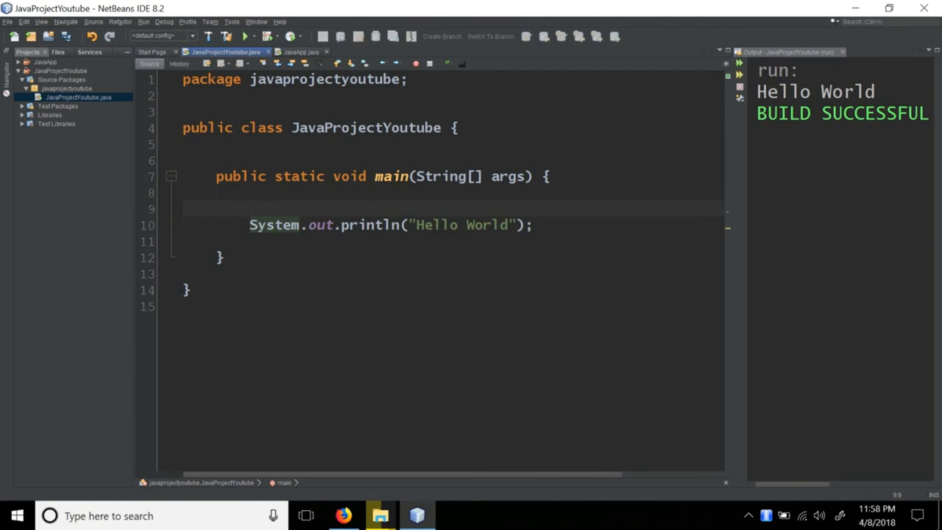
{"action": "mouse_move", "coordinate": [804, 188]}
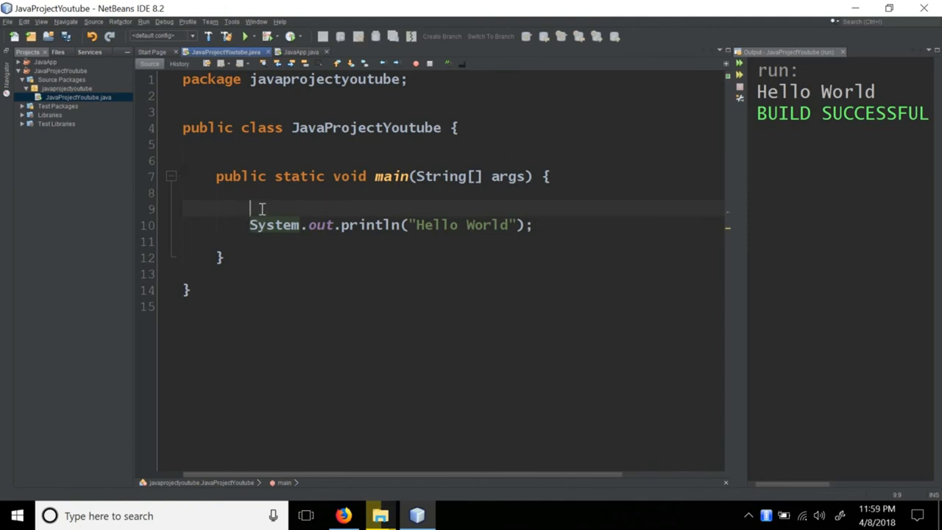
{"action": "mouse_move", "coordinate": [326, 245]}
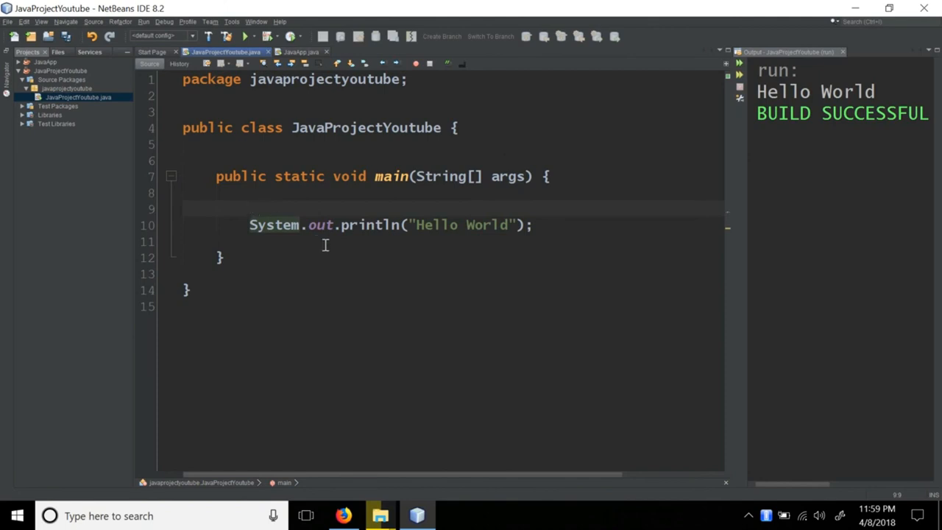
Declare Scanner sc = new Scanner(System.in) above the print statement, dropping the Scanner import.
{"action": "key", "text": "enter"}
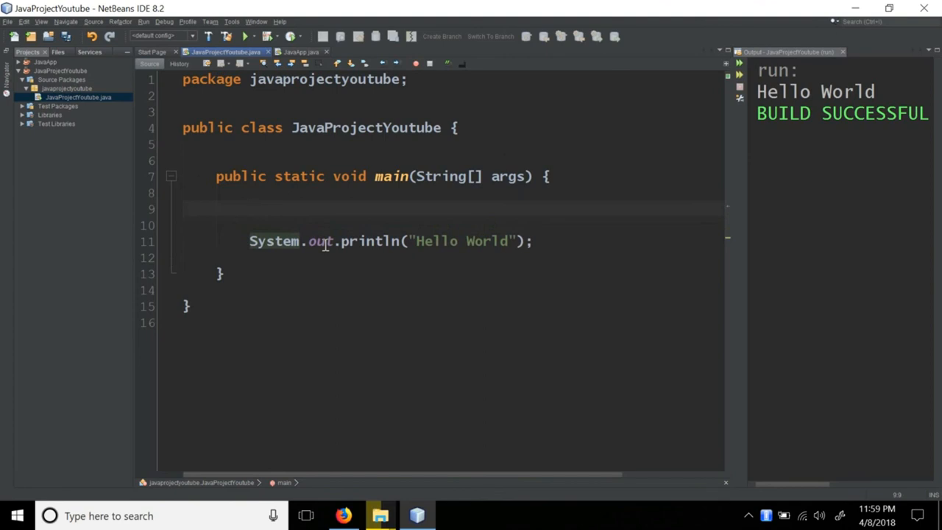
{"action": "type", "text": "S"}
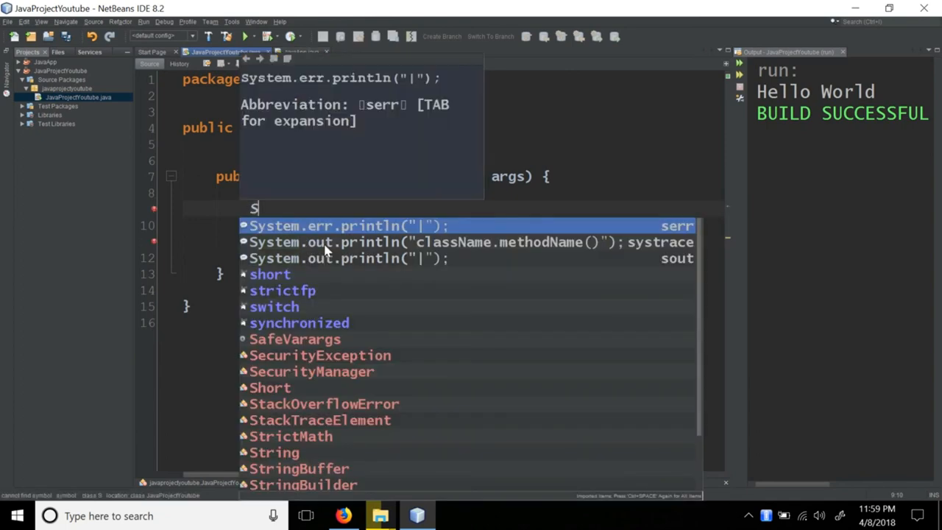
{"action": "type", "text": "canner"}
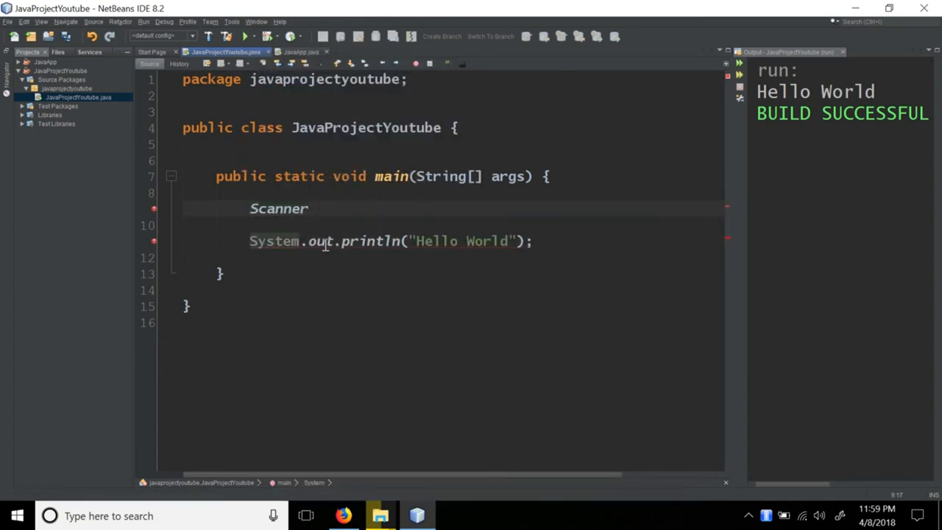
{"action": "type", "text": "sc"}
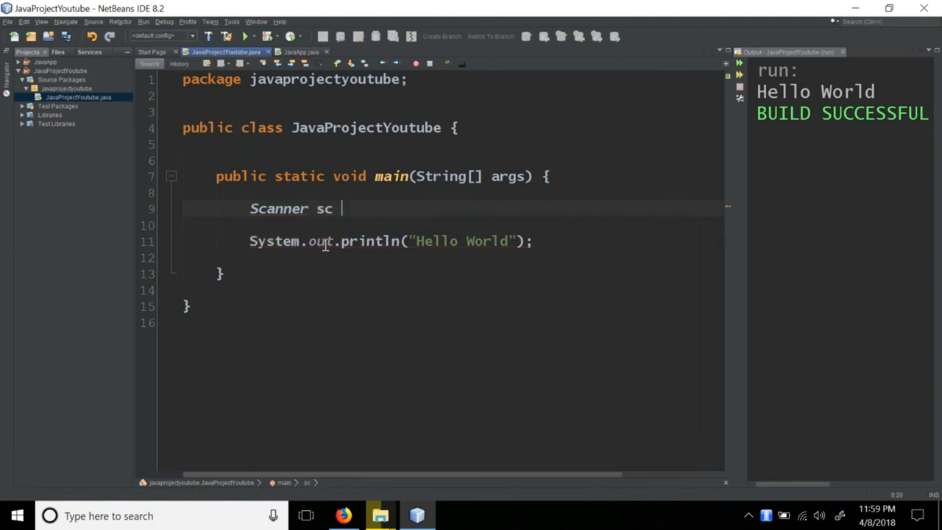
{"action": "type", "text": "= new"}
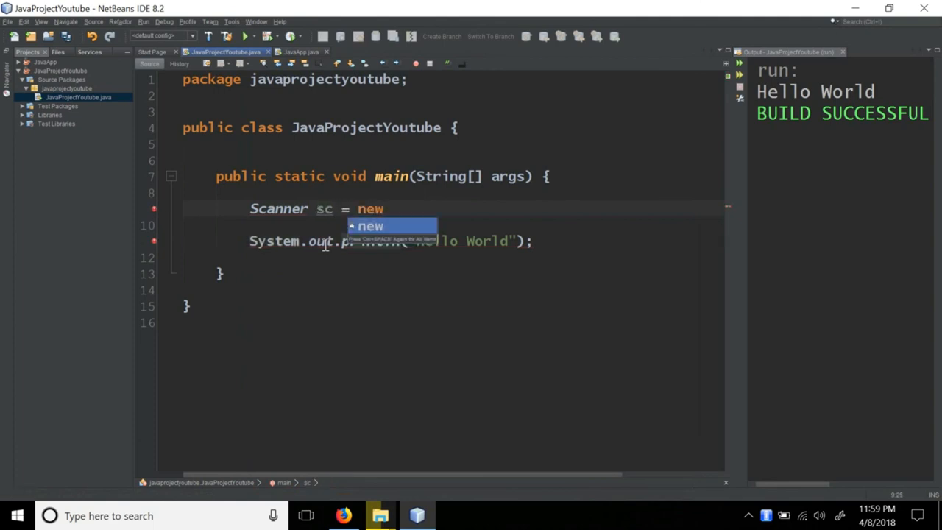
{"action": "type", "text": "Scanner"}
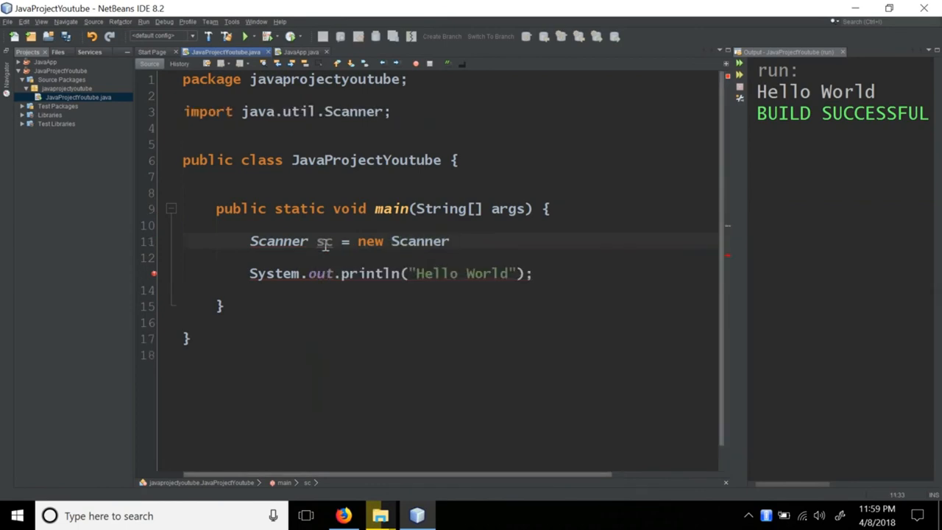
{"action": "key", "text": "ctrl+space"}
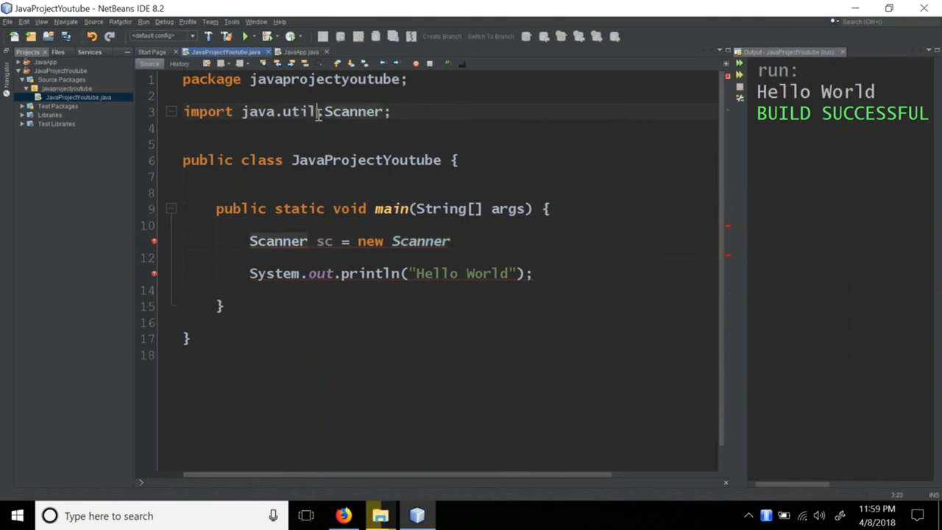
{"action": "double_click", "coordinate": [353, 111]}
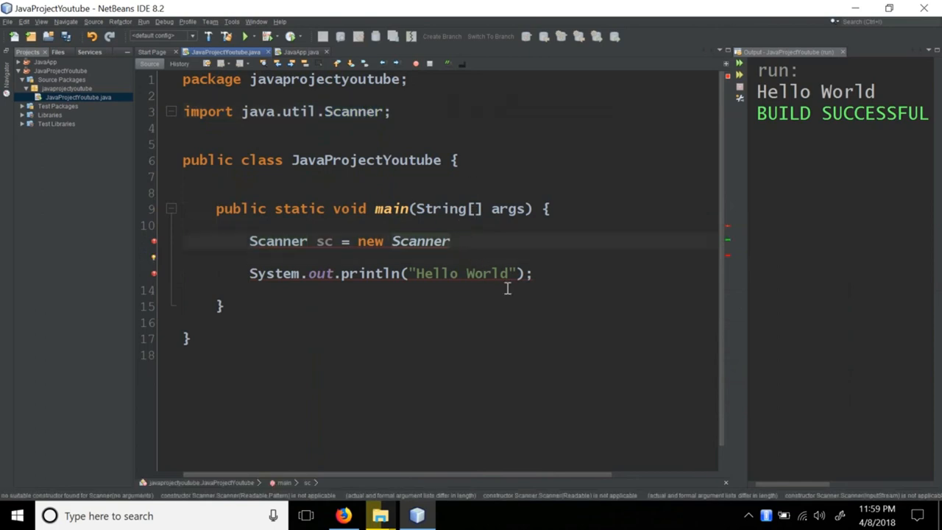
{"action": "double_click", "coordinate": [278, 241]}
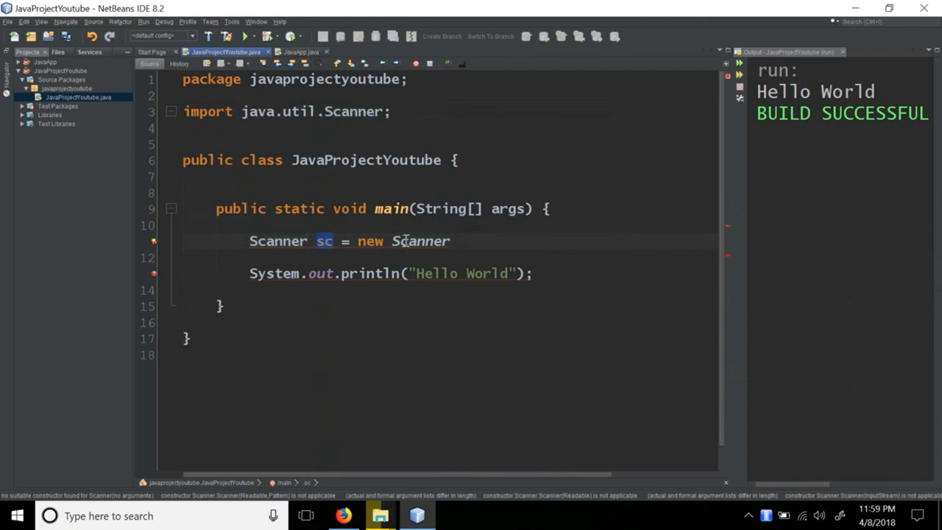
{"action": "double_click", "coordinate": [420, 241]}
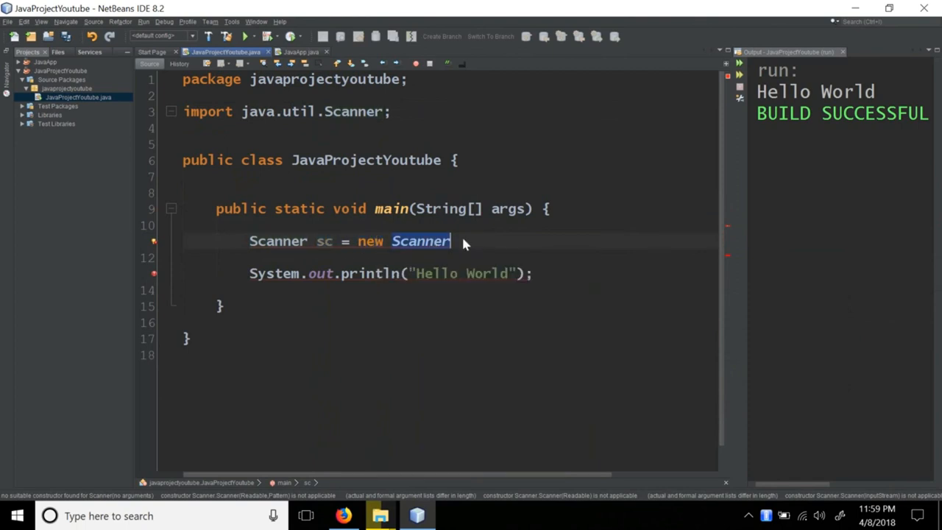
{"action": "type", "text": "()"}
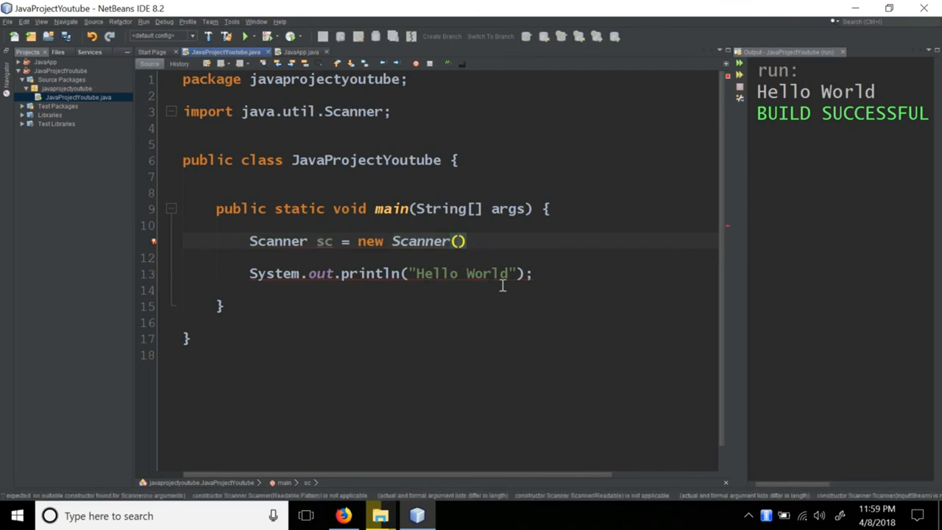
{"action": "type", "text": "System.in"}
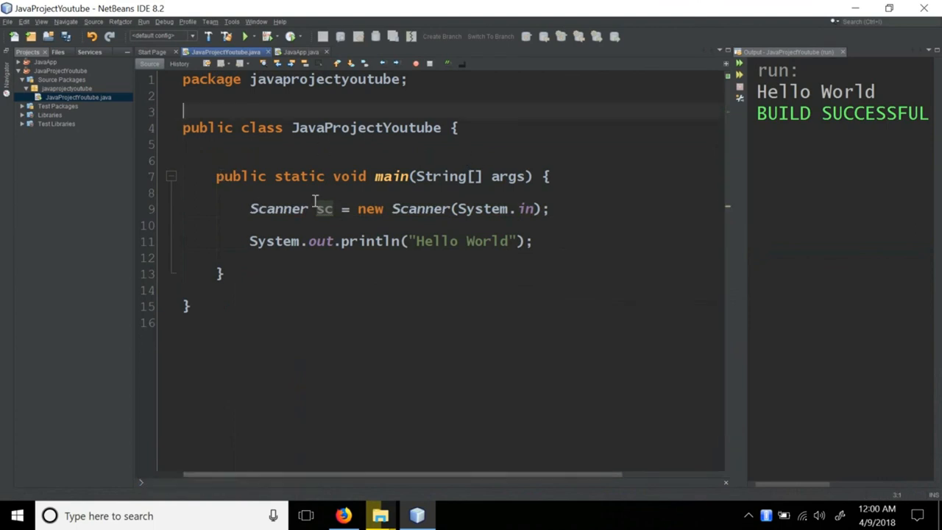
Add the java.util.Scanner import from the error hint and start an 'int in' line below.
{"action": "left_click", "coordinate": [280, 208]}
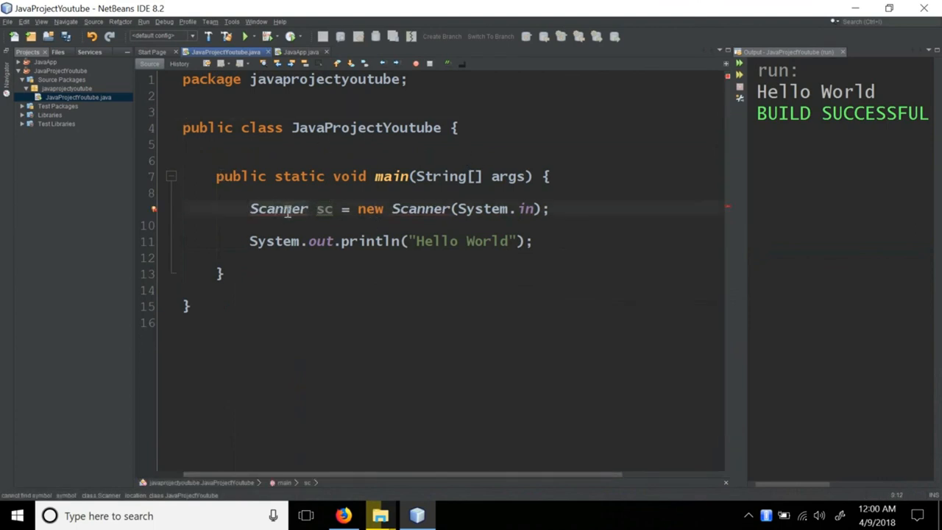
{"action": "mouse_move", "coordinate": [278, 208]}
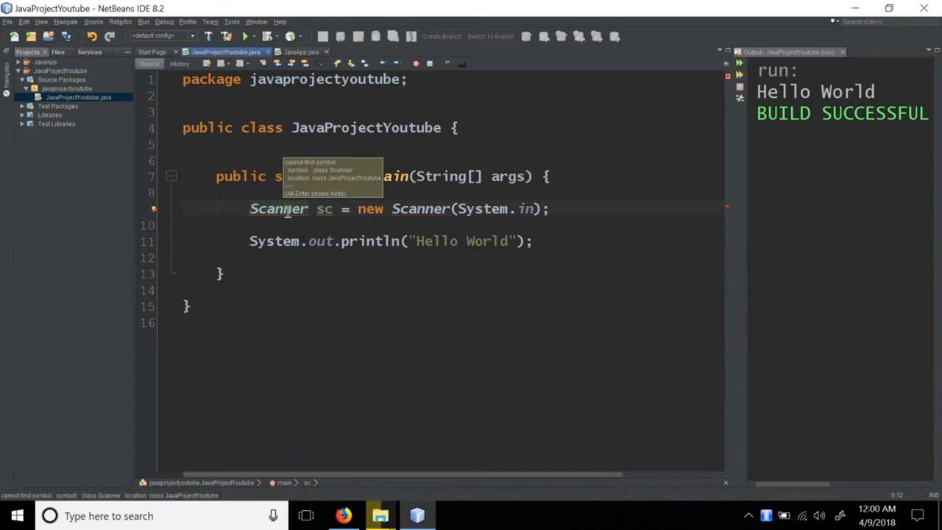
{"action": "mouse_move", "coordinate": [287, 215]}
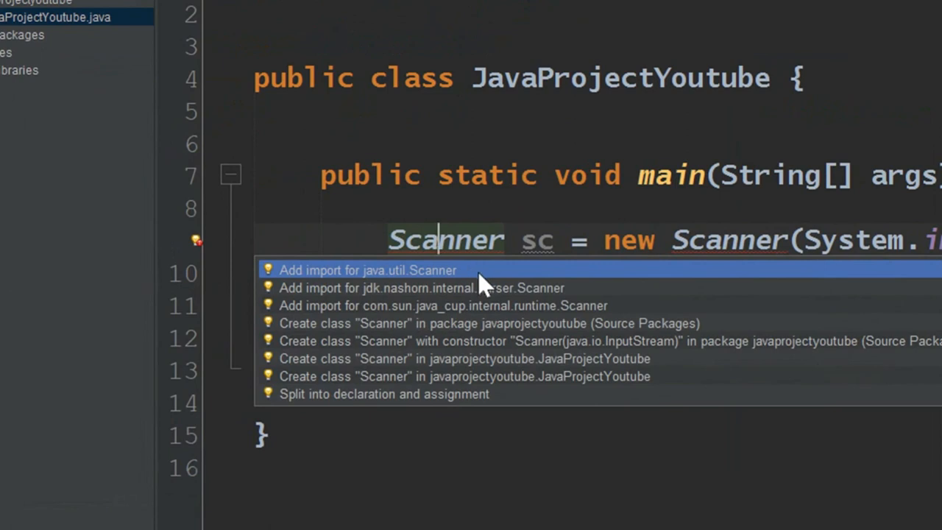
{"action": "left_click", "coordinate": [367, 270]}
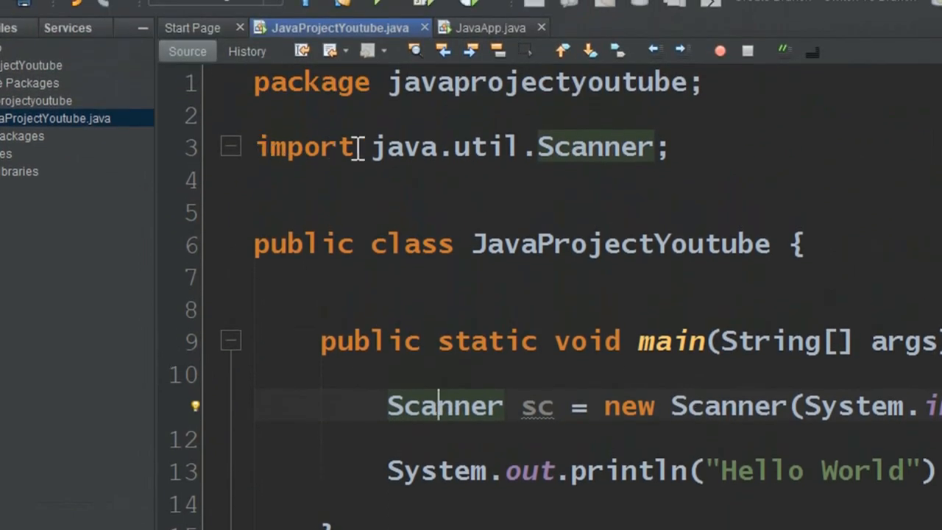
{"action": "mouse_move", "coordinate": [388, 160]}
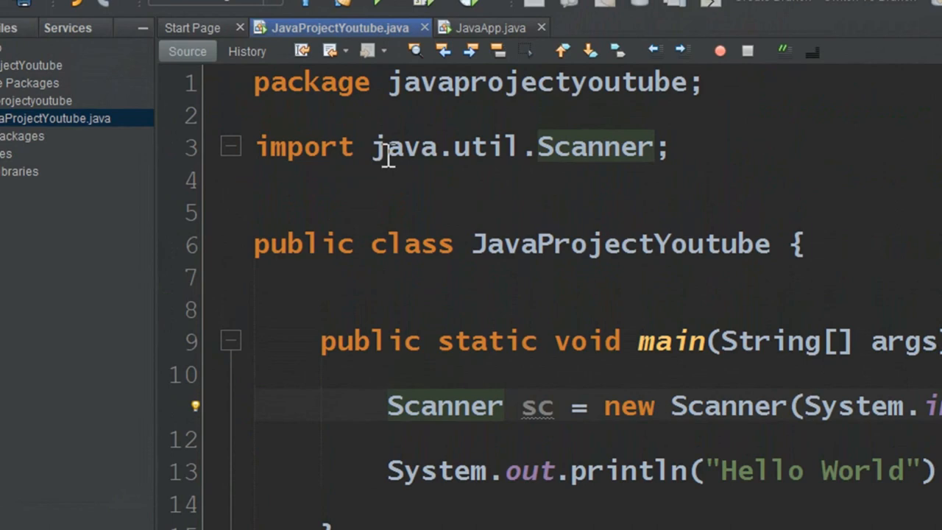
{"action": "mouse_move", "coordinate": [609, 159]}
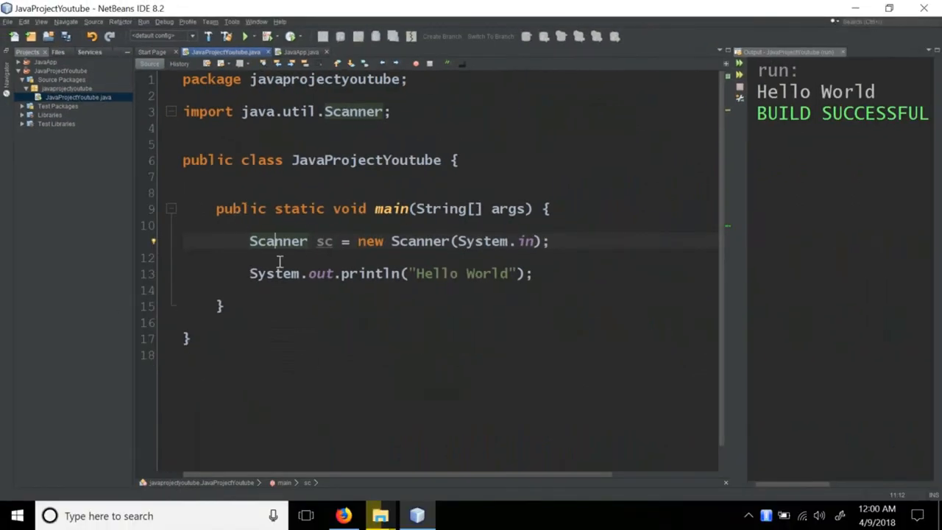
{"action": "mouse_move", "coordinate": [300, 250]}
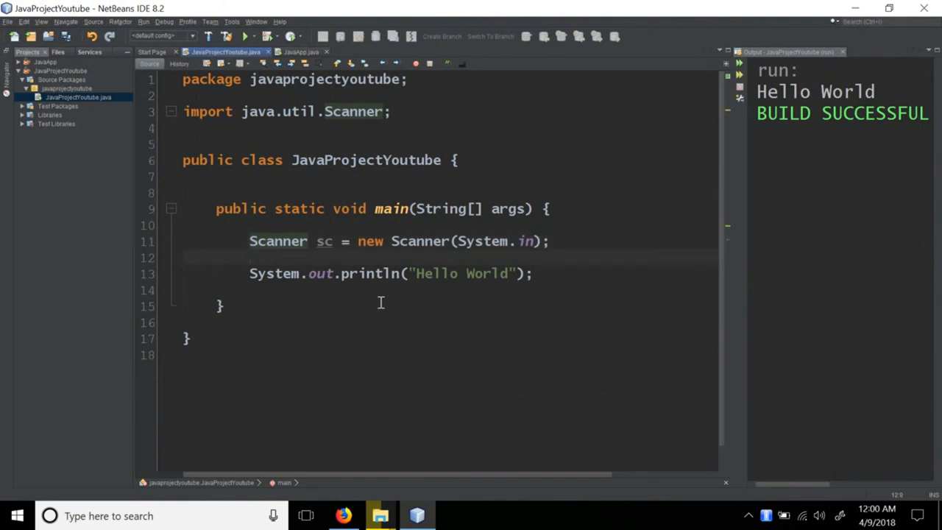
{"action": "left_click", "coordinate": [251, 257]}
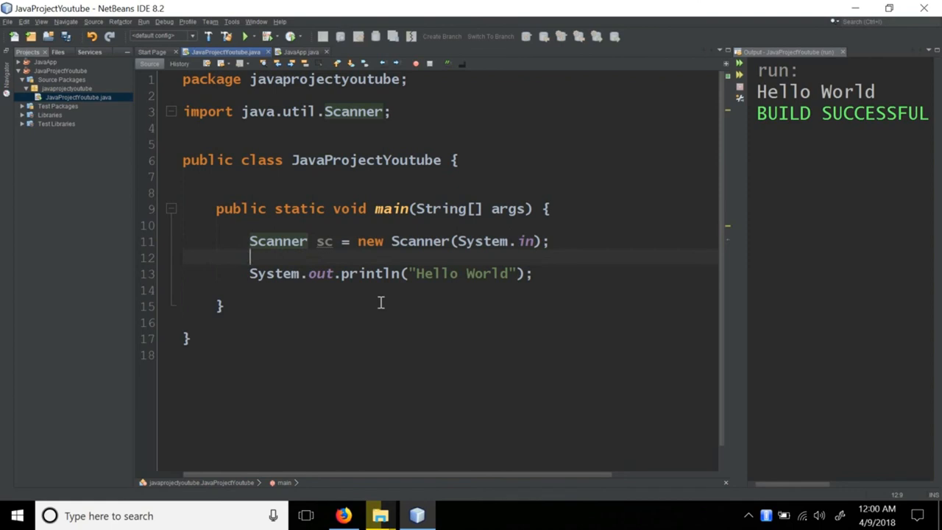
{"action": "type", "text": "int in"}
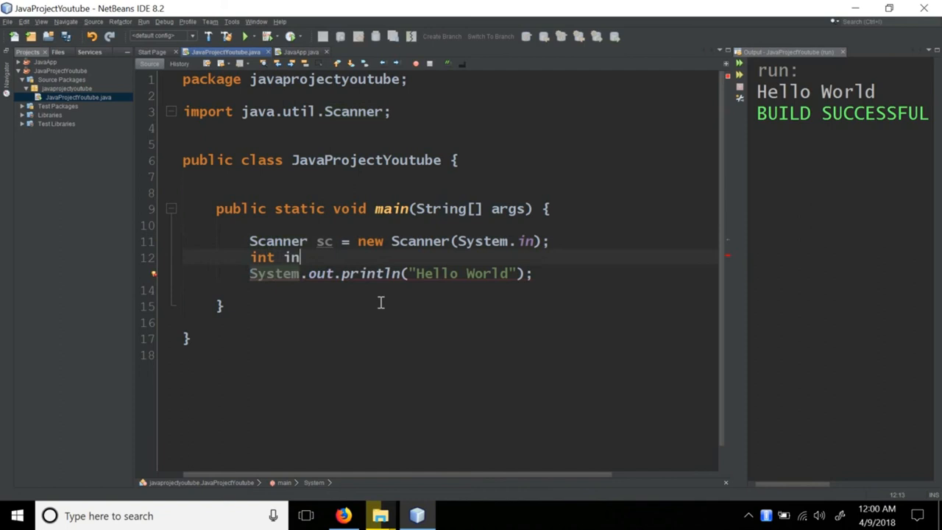
Finish the declarations int intNum; float floatNum; double doubleNum; after the Scanner line.
{"action": "type", "text": "Num;"}
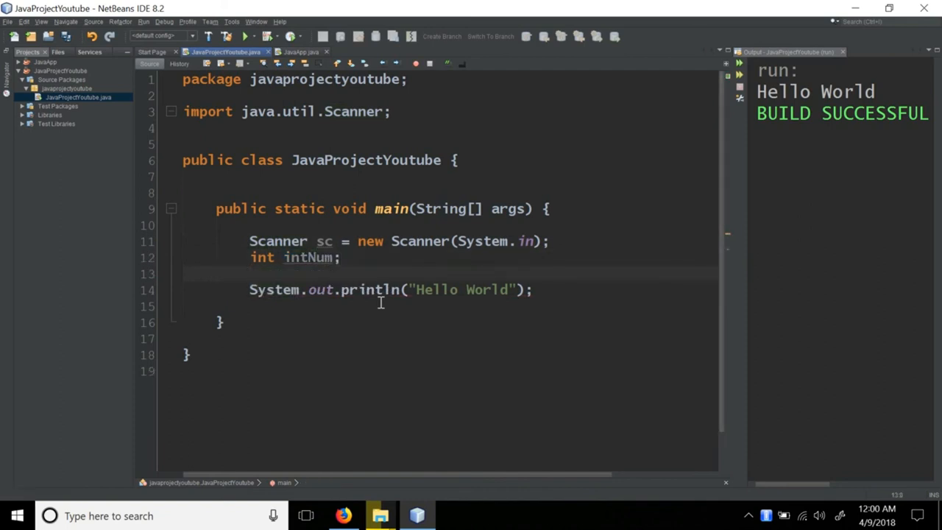
{"action": "type", "text": "float flo"}
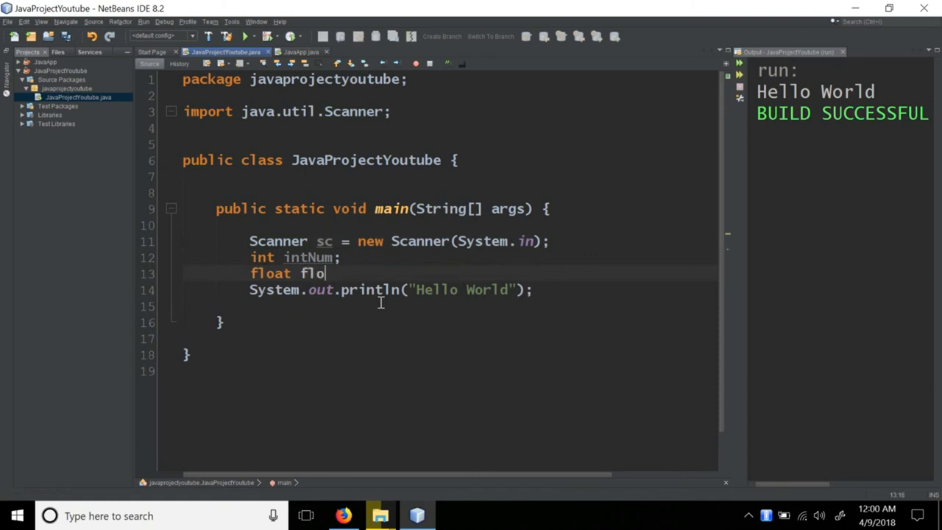
{"action": "type", "text": "atNum;"}
{"action": "type", "text": "dou"}
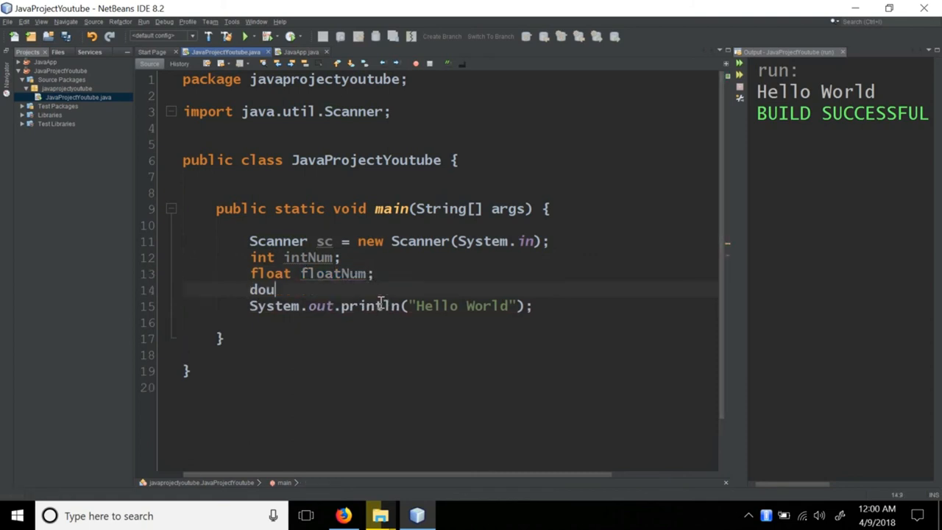
{"action": "type", "text": "ble doub"}
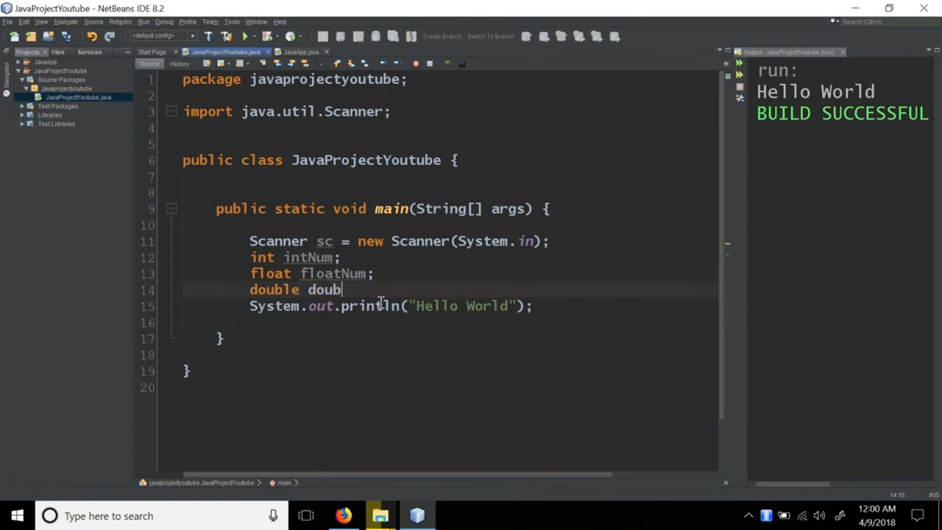
{"action": "type", "text": "leNum"}
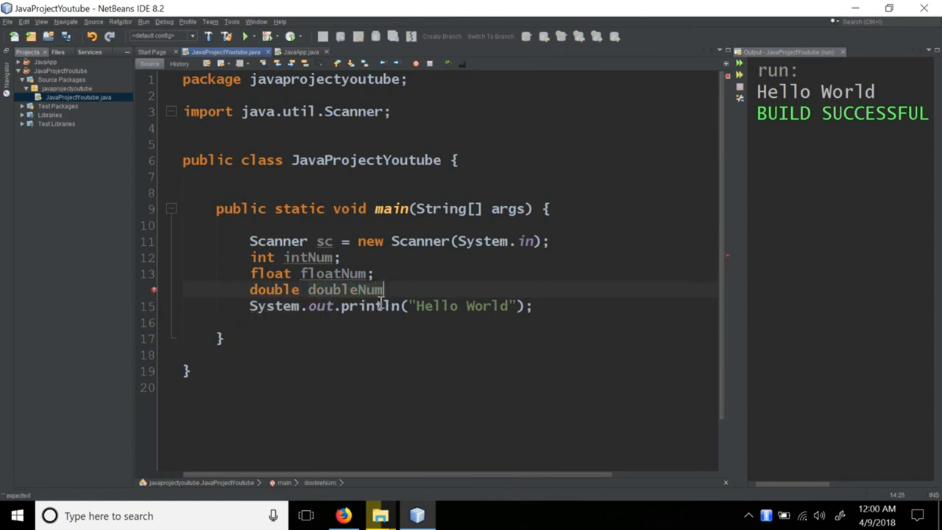
{"action": "type", "text": ";"}
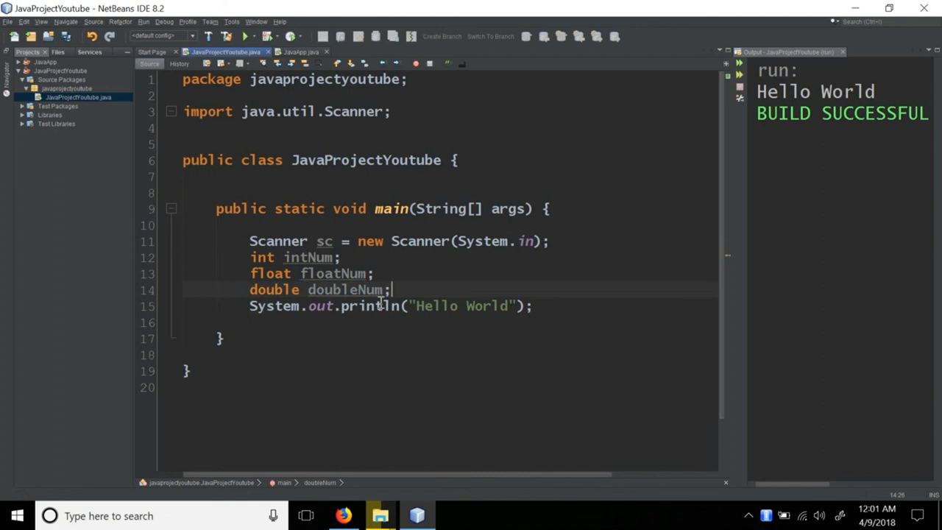
{"action": "mouse_move", "coordinate": [381, 302]}
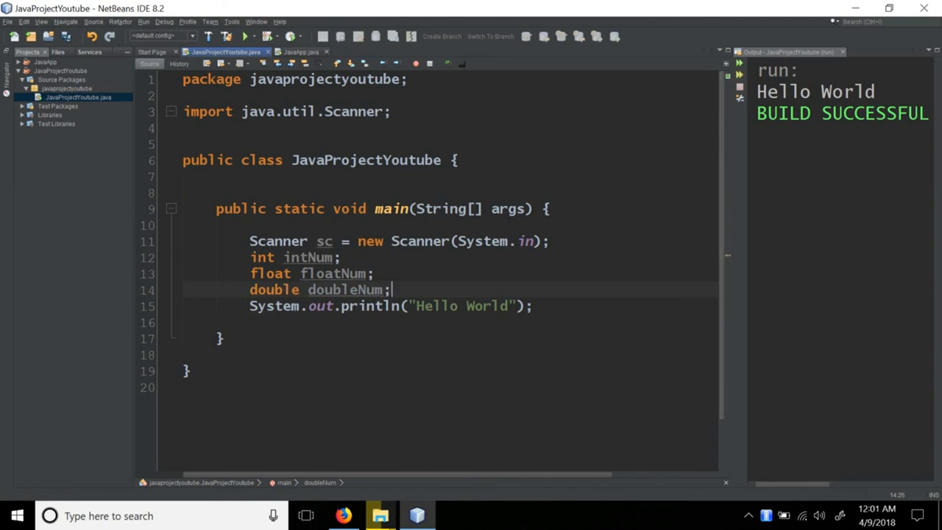
{"action": "mouse_move", "coordinate": [533, 257]}
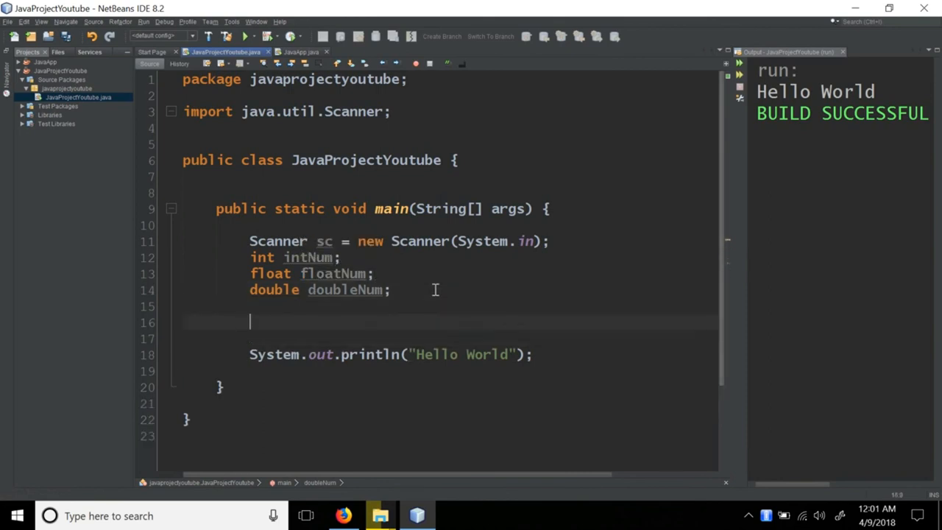
Type 'intNum = sc.' and preview the nextInt and nextByte docs in code completion.
{"action": "type", "text": "intNum"}
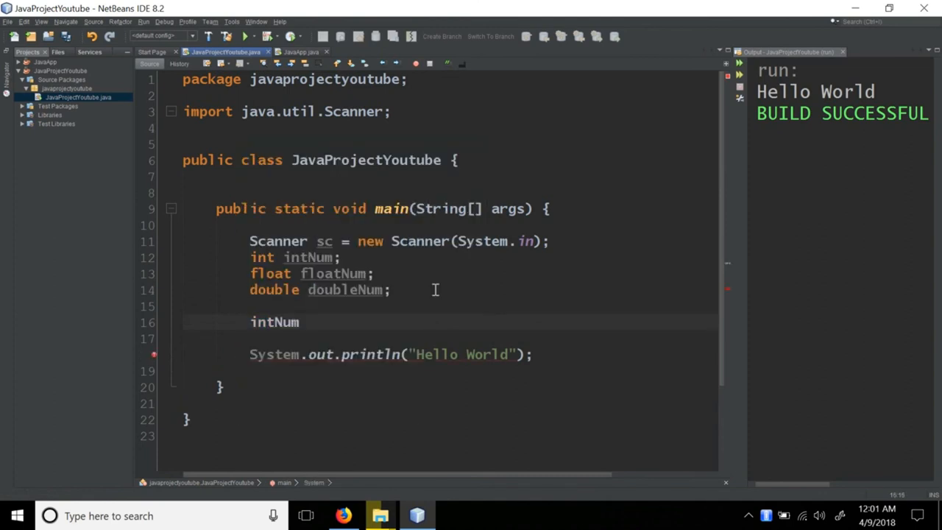
{"action": "type", "text": "="}
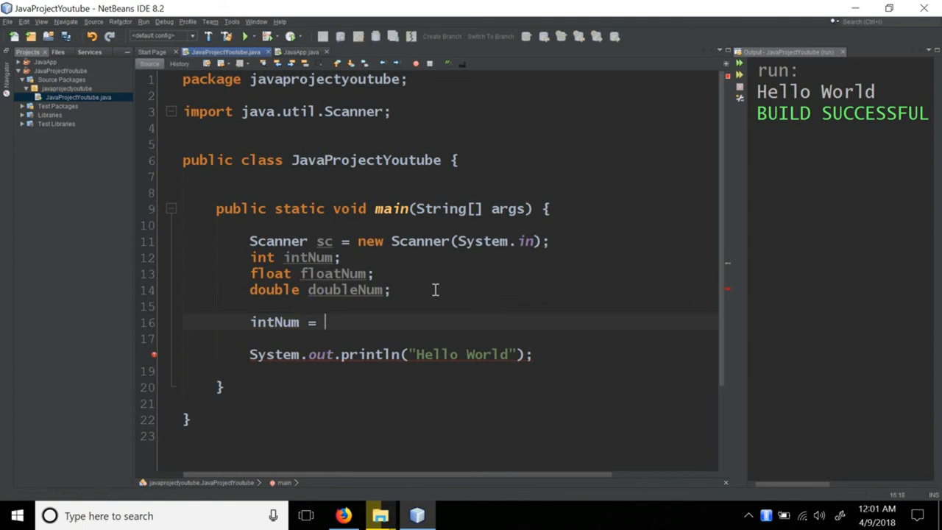
{"action": "type", "text": "sc."}
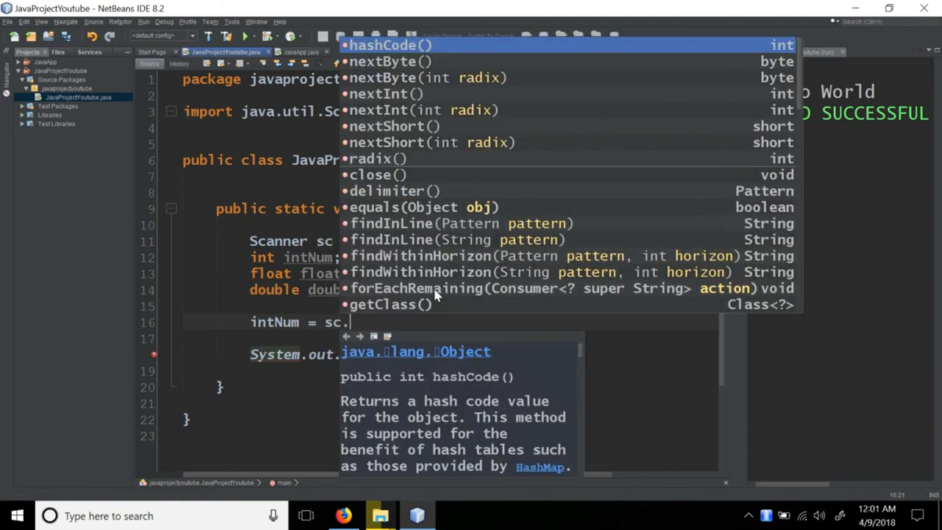
{"action": "mouse_move", "coordinate": [438, 191]}
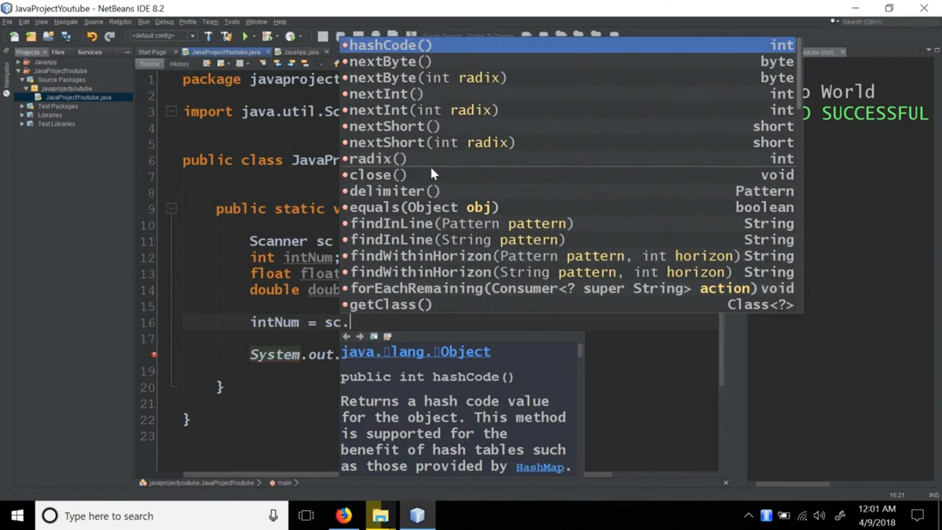
{"action": "left_click", "coordinate": [383, 93]}
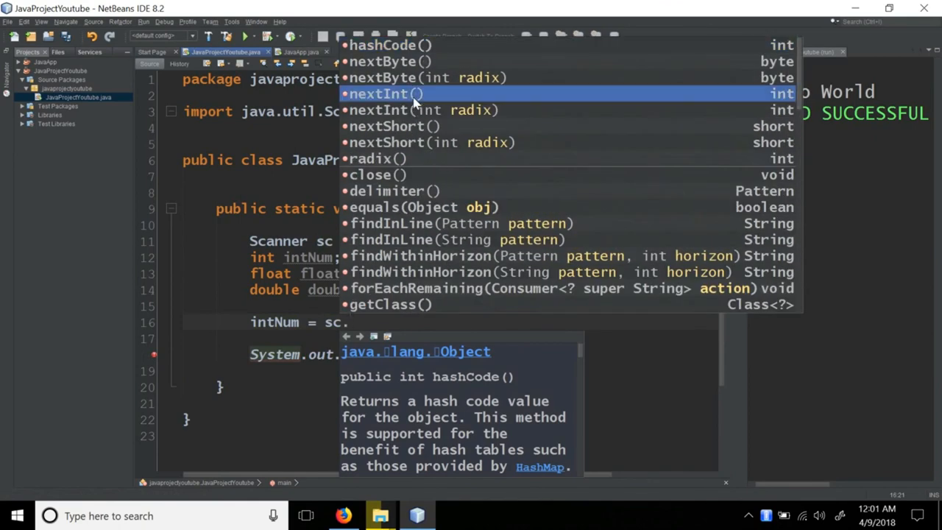
{"action": "mouse_move", "coordinate": [405, 125]}
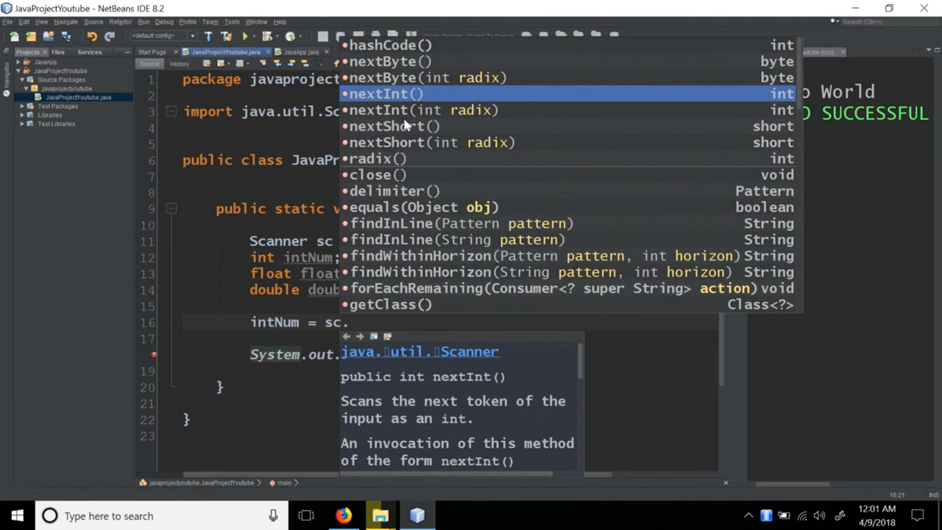
{"action": "mouse_move", "coordinate": [389, 389]}
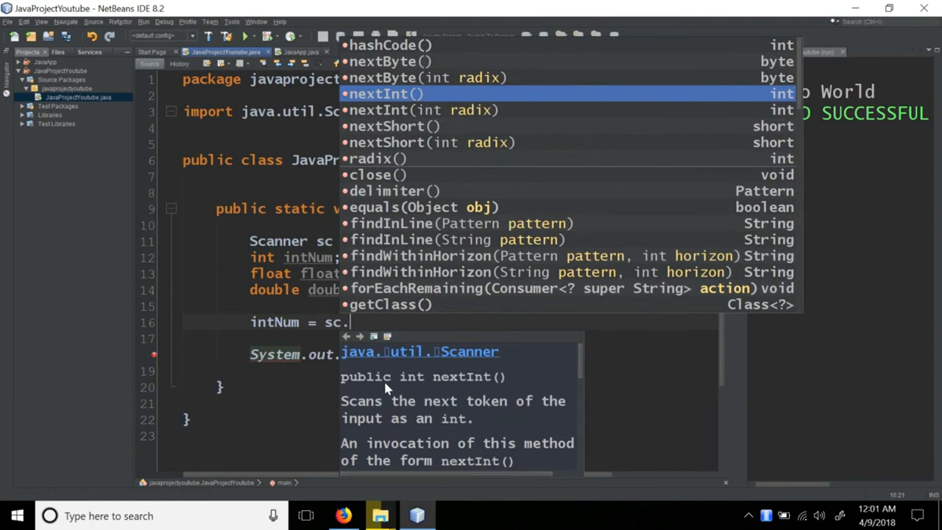
{"action": "mouse_move", "coordinate": [414, 435]}
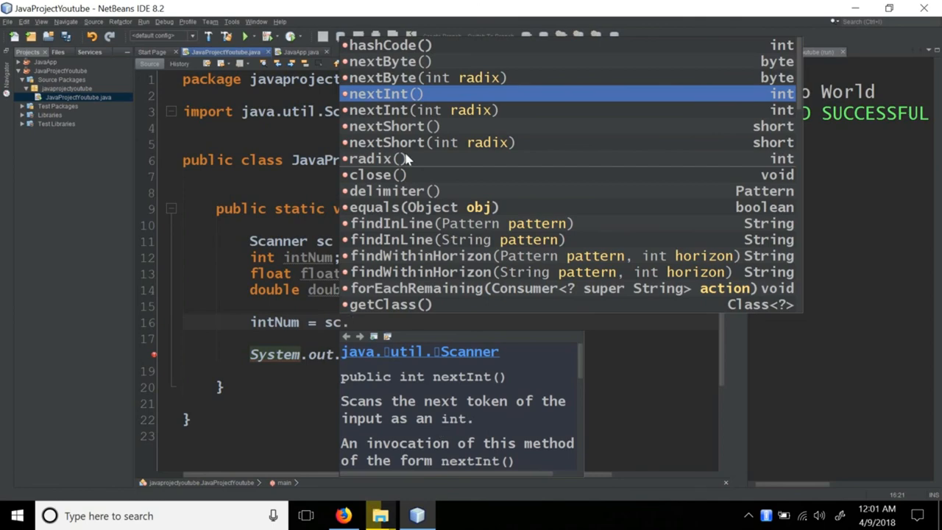
{"action": "mouse_move", "coordinate": [384, 102]}
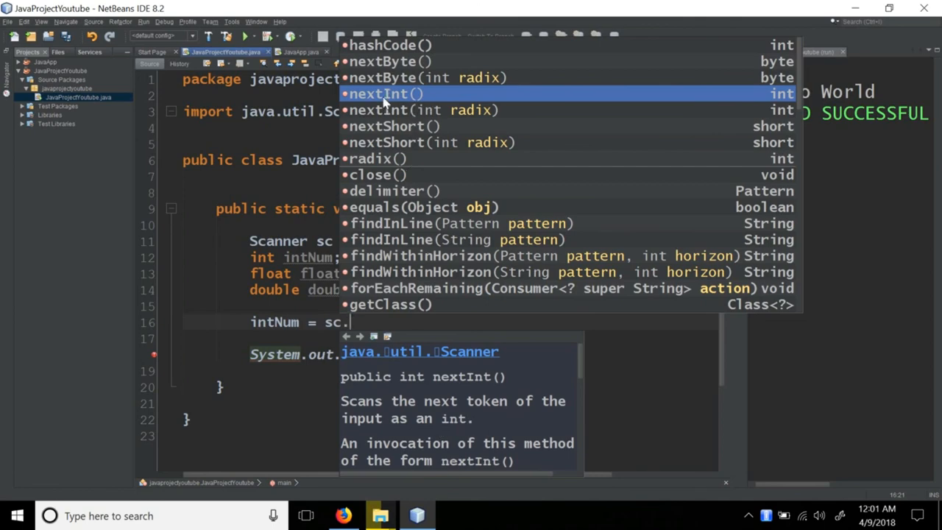
{"action": "mouse_move", "coordinate": [383, 136]}
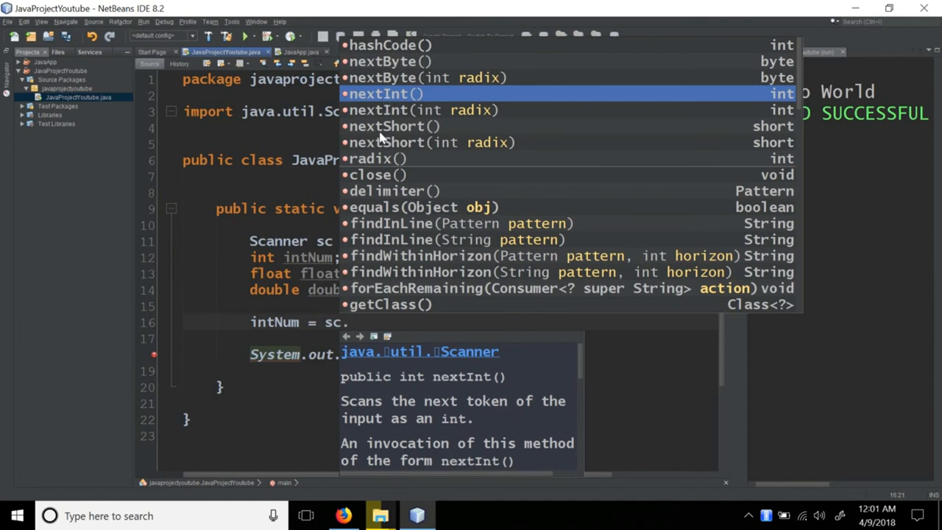
{"action": "left_click", "coordinate": [386, 125]}
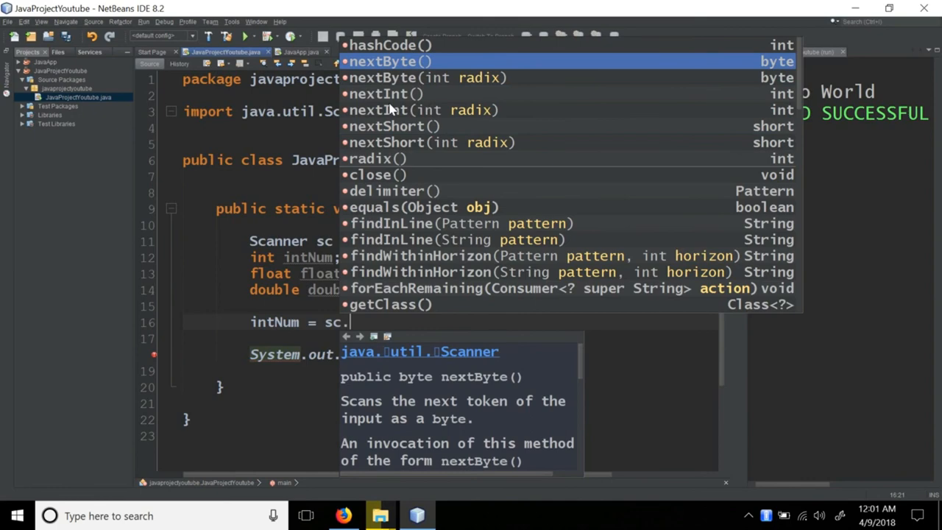
{"action": "scroll", "scroll_direction": "down", "scroll_amount": 3}
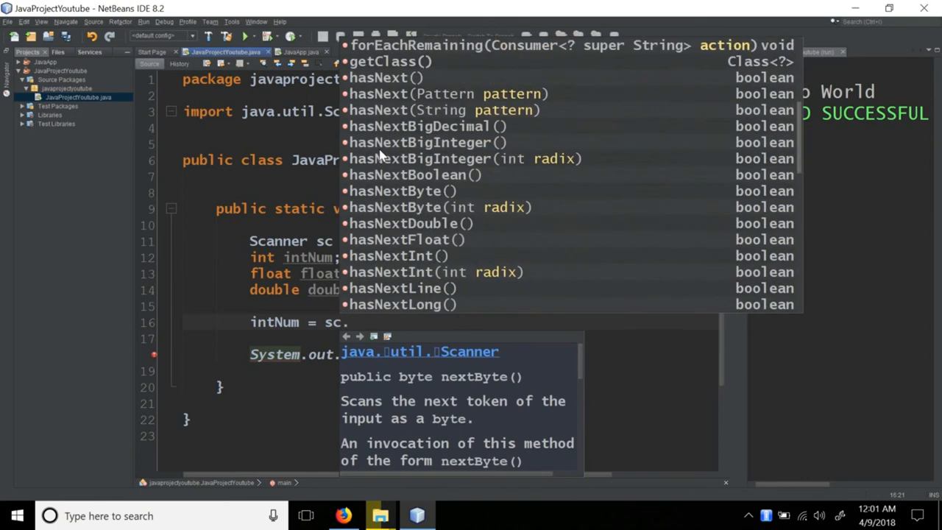
{"action": "scroll", "scroll_direction": "down", "scroll_amount": 3}
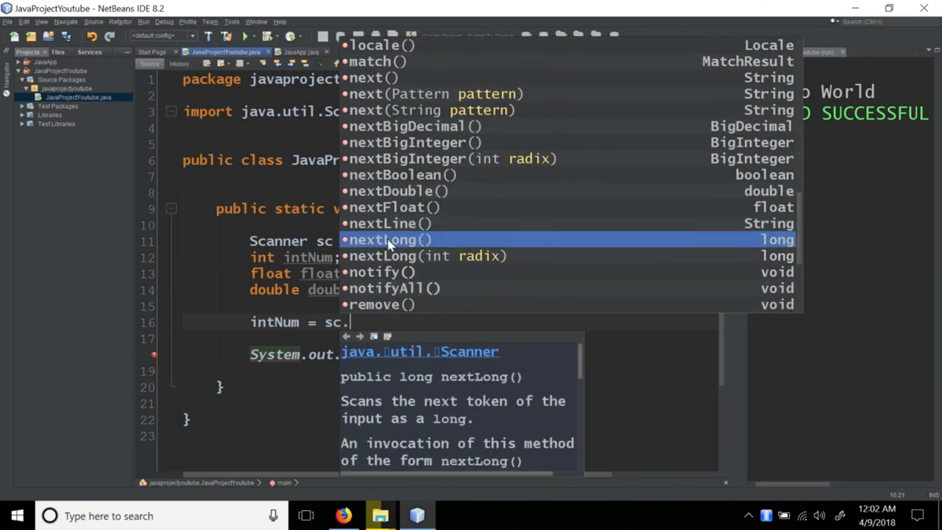
{"action": "scroll", "scroll_direction": "up", "scroll_amount": 3}
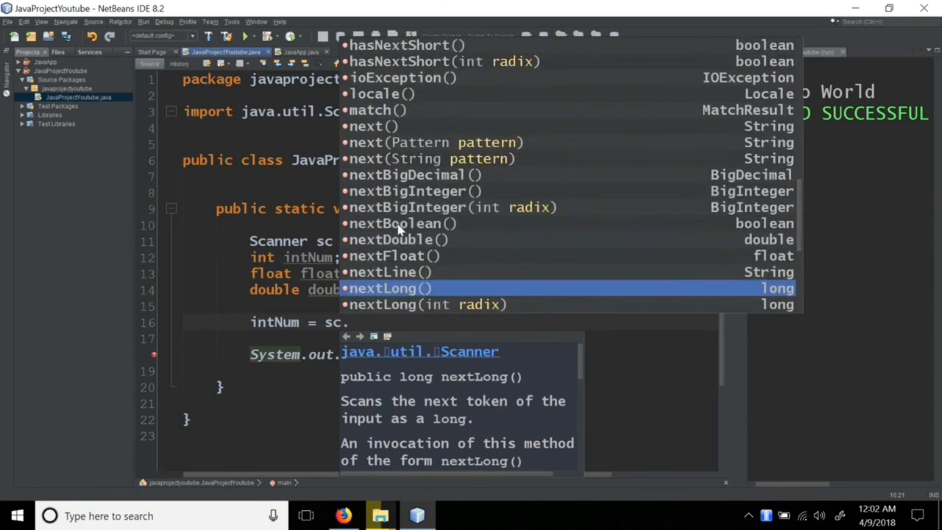
{"action": "key", "text": "Escape"}
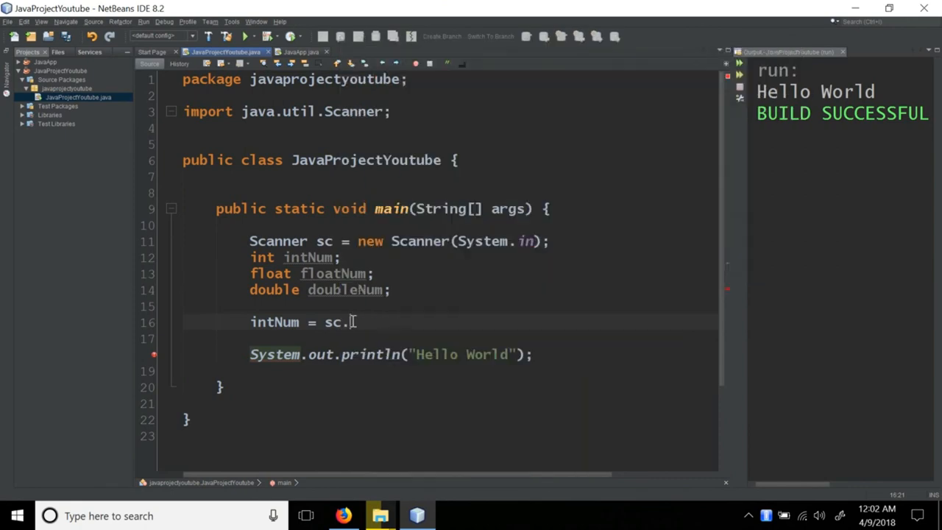
Complete intNum = sc.nextInt(), floatNum = sc.nextFloat() and doubleNum = sc.nextDouble() reads.
{"action": "type", "text": "nextInt("}
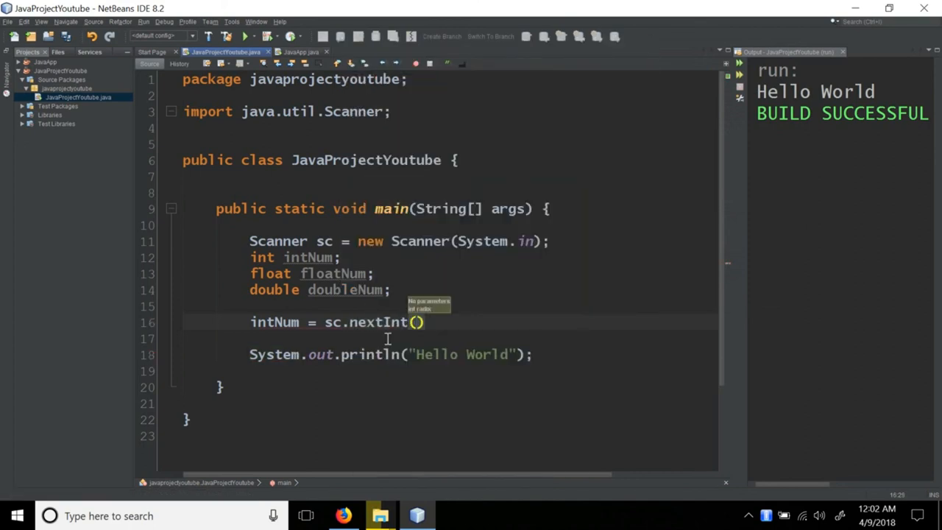
{"action": "type", "text": ";"}
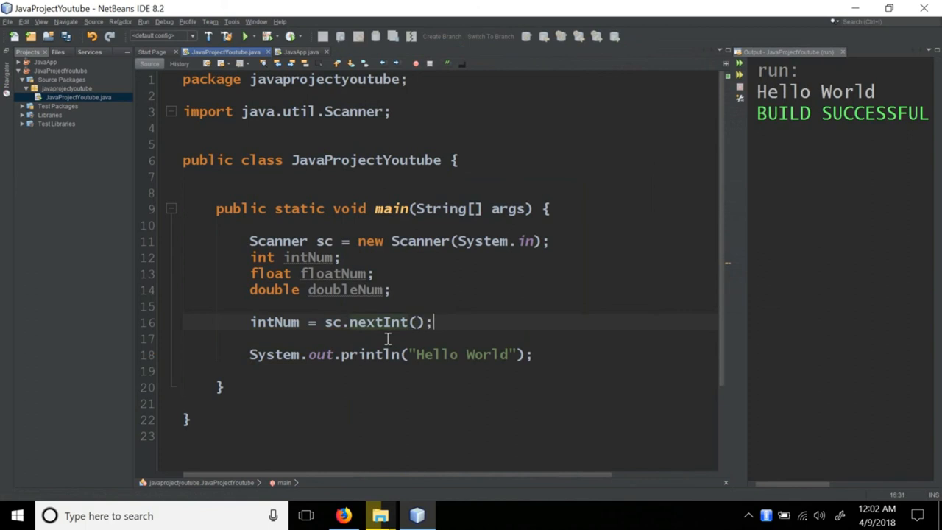
{"action": "type", "text": "floa"}
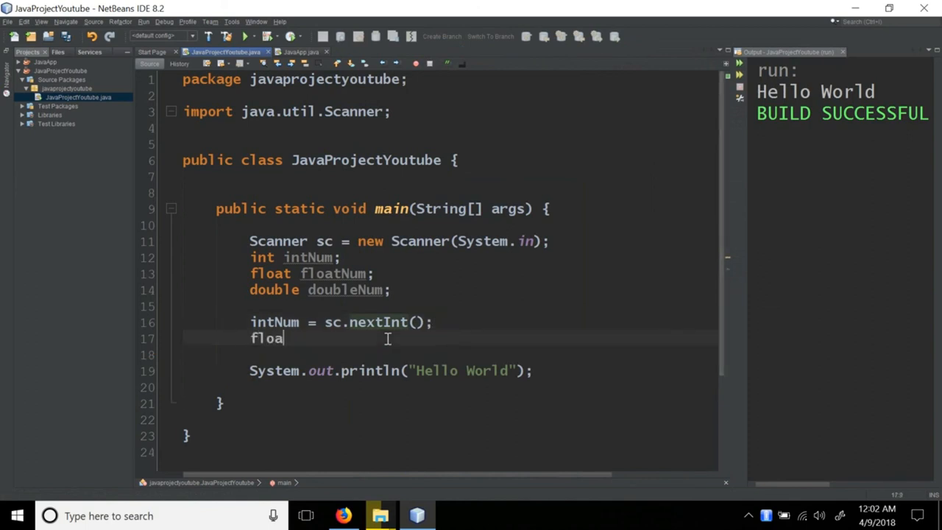
{"action": "key", "text": "Backspace"}
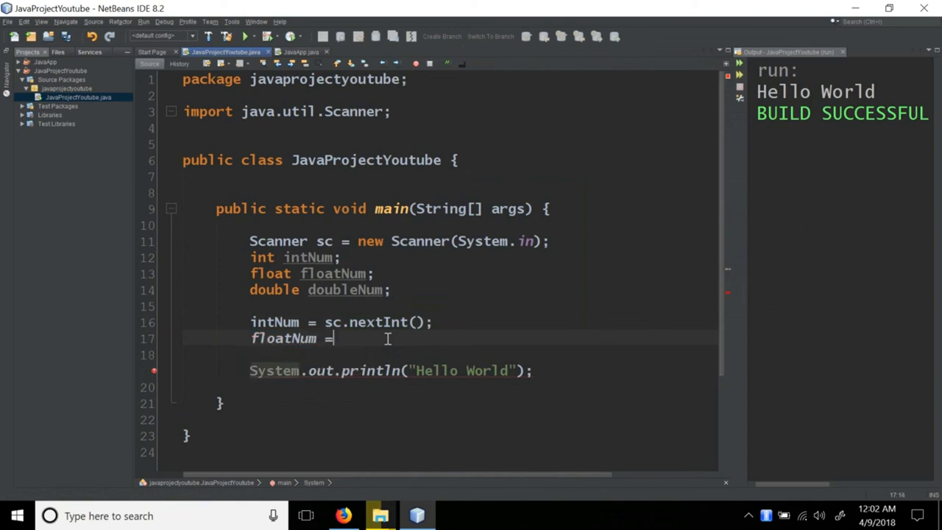
{"action": "type", "text": "sc.ne"}
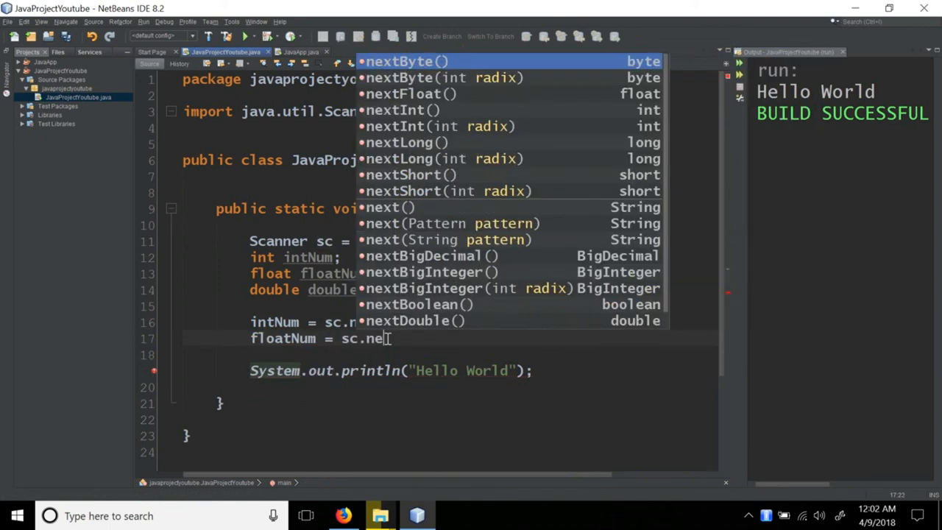
{"action": "left_click", "coordinate": [410, 94]}
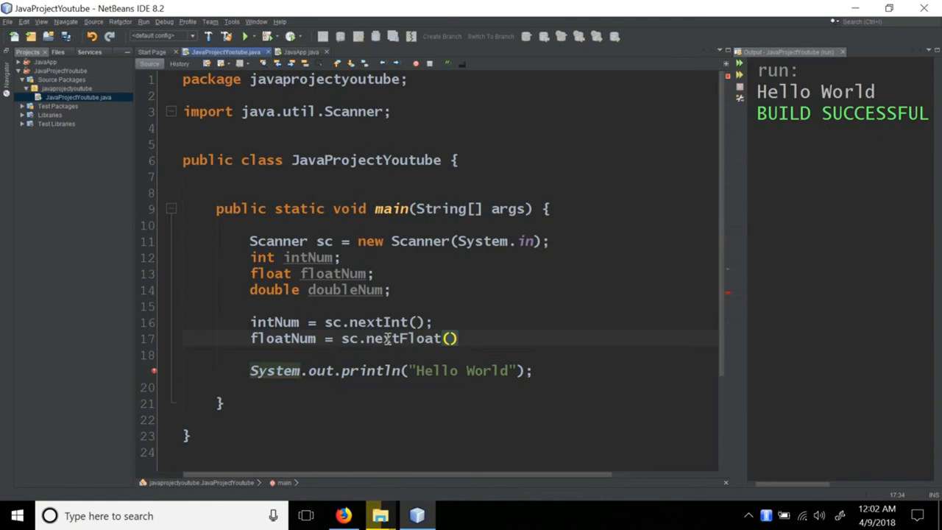
{"action": "type", "text": ";"}
{"action": "type", "text": "doubleNum"}
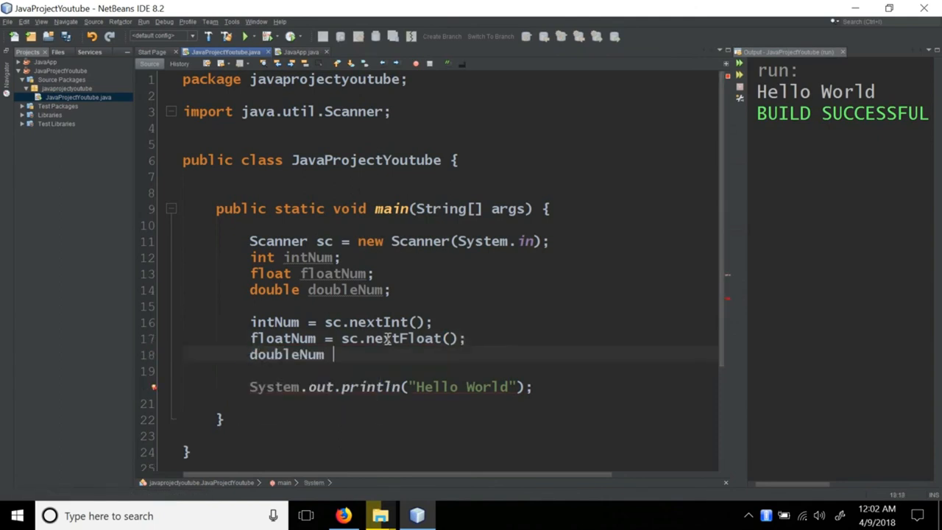
{"action": "type", "text": "= sc."}
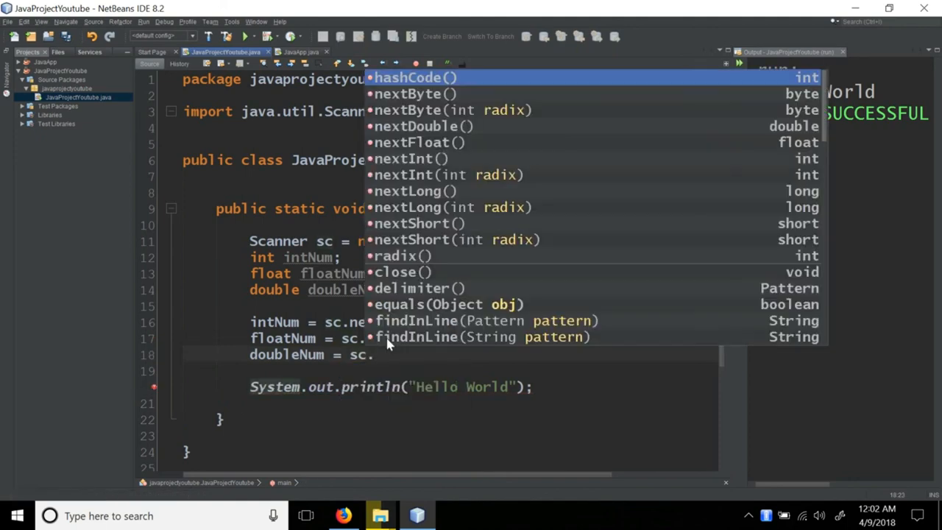
{"action": "type", "text": "nexty"}
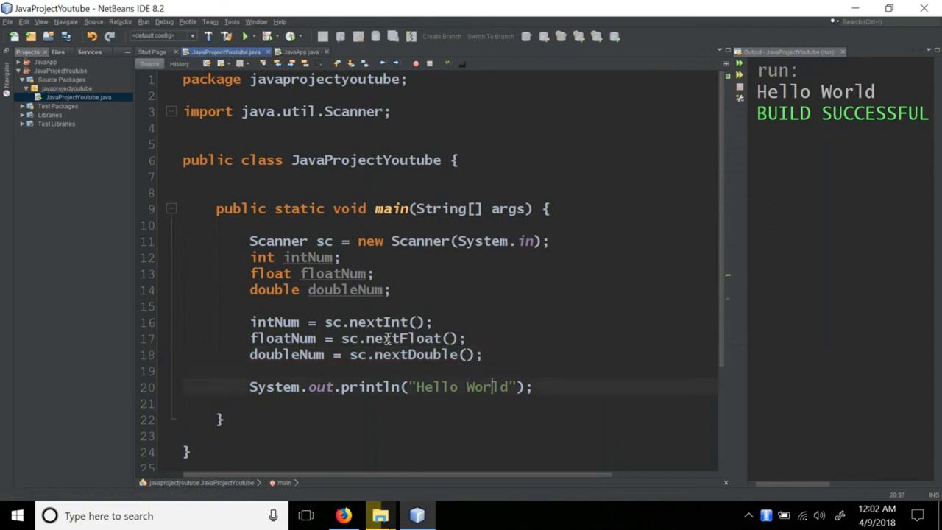
{"action": "double_click", "coordinate": [460, 387]}
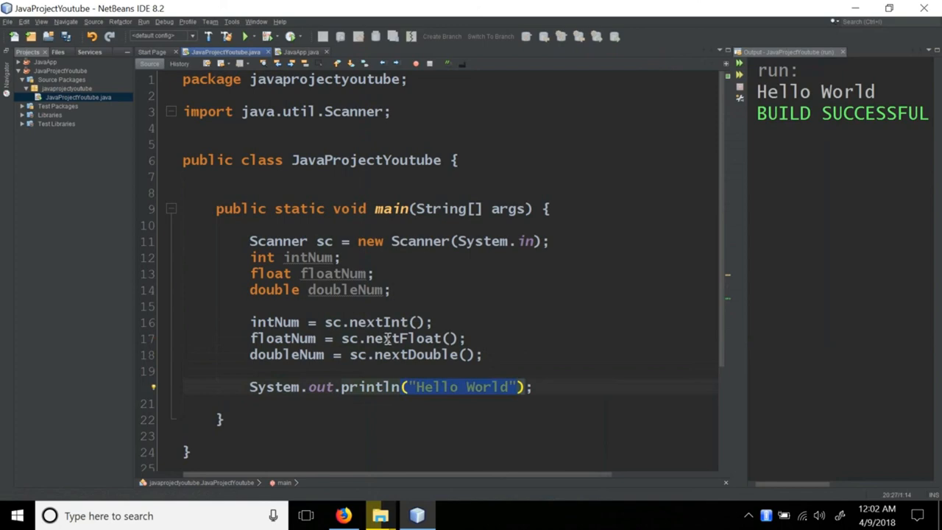
Replace the "Hello World" literal in println with intNum.
{"action": "key", "text": "Delete"}
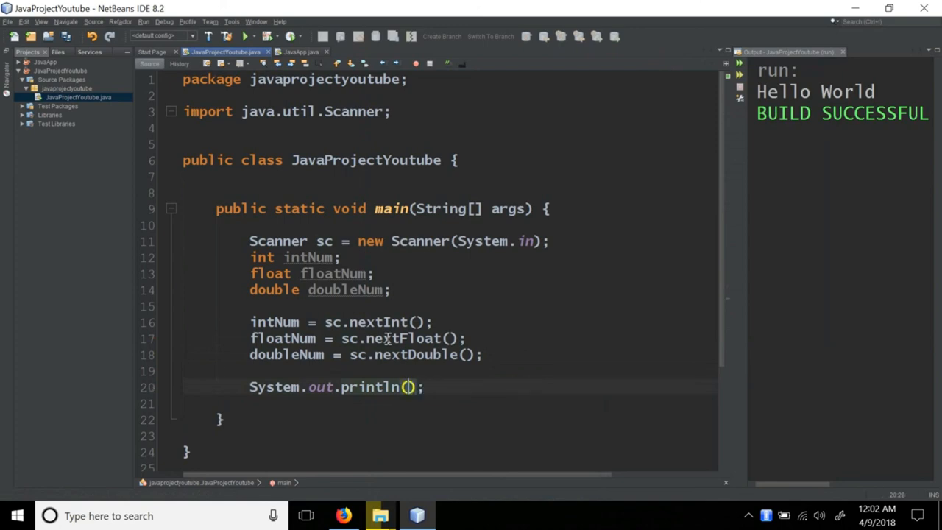
{"action": "type", "text": "intNum"}
{"action": "type", "text": "pi"}
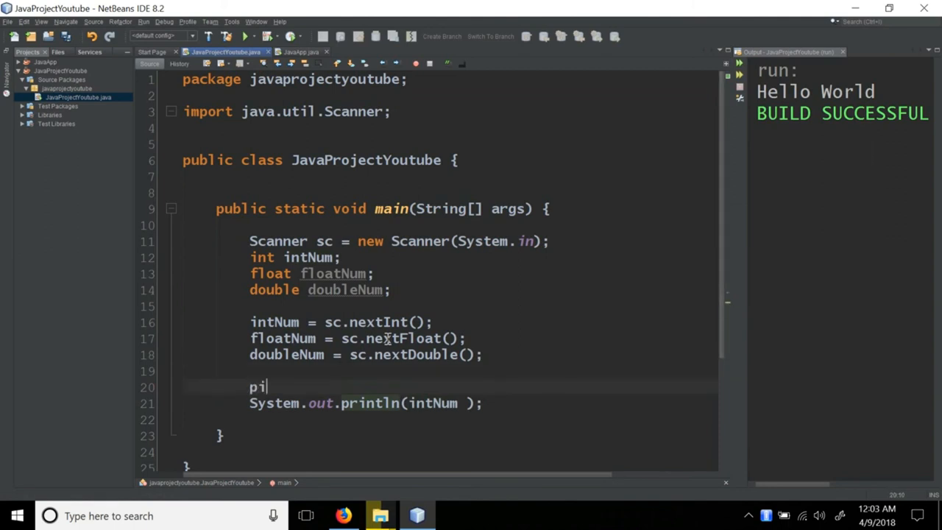
{"action": "type", "text": "rinf(\""}
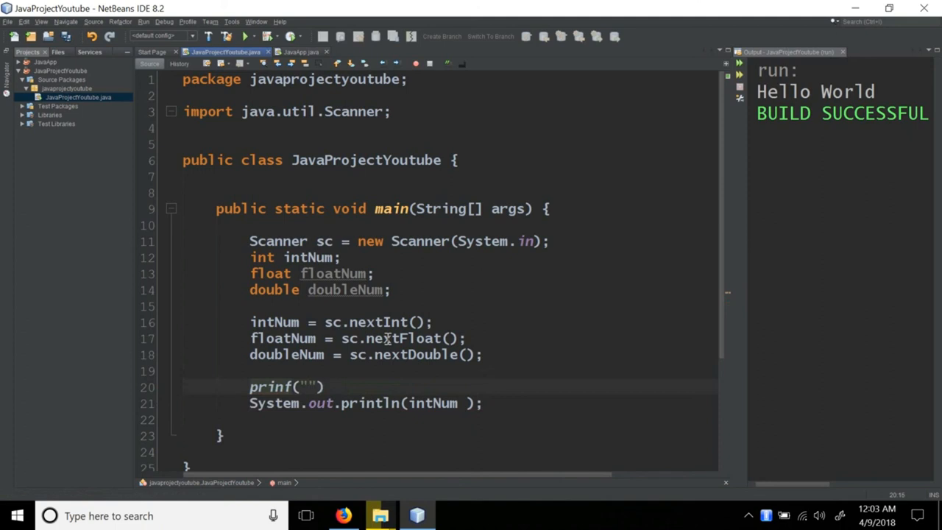
Draft a trial printf line "This is a int %d", then delete it.
{"action": "type", "text": "This is a"}
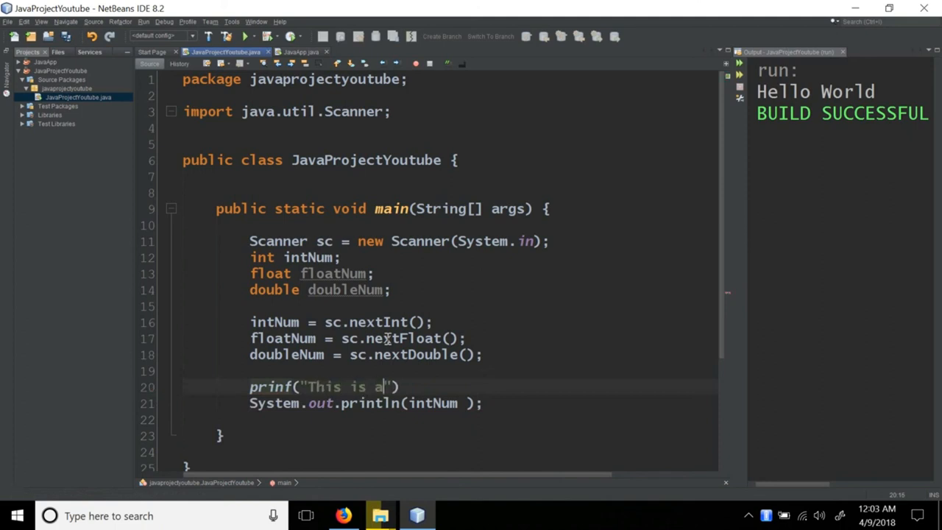
{"action": "type", "text": "int"}
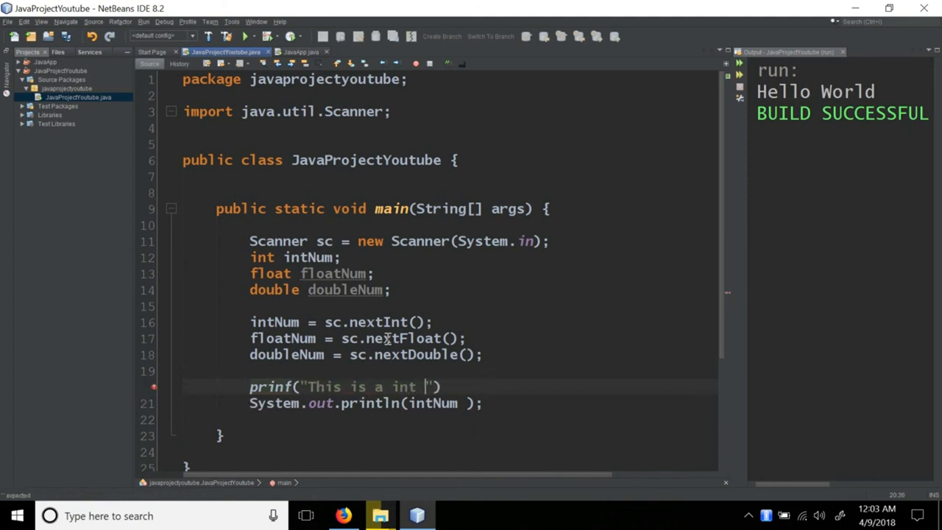
{"action": "type", "text": "%d"}
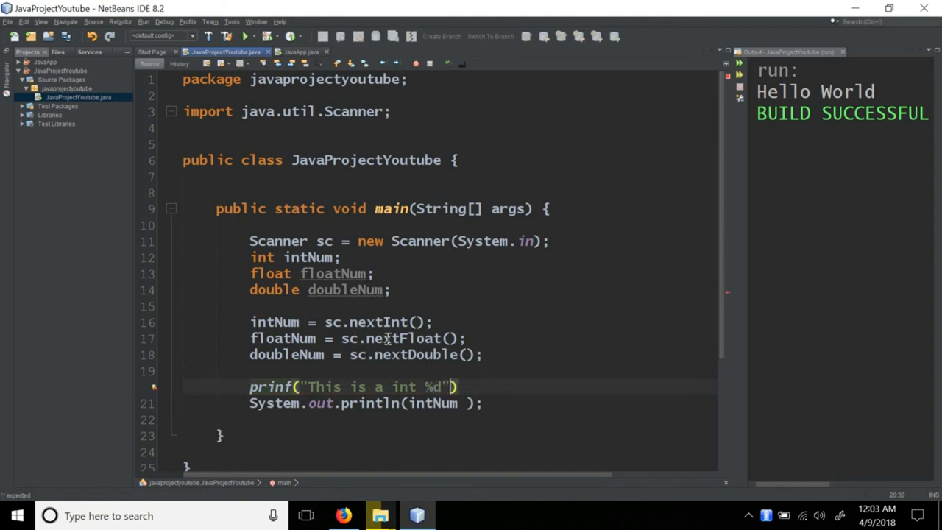
{"action": "type", "text": ", &"}
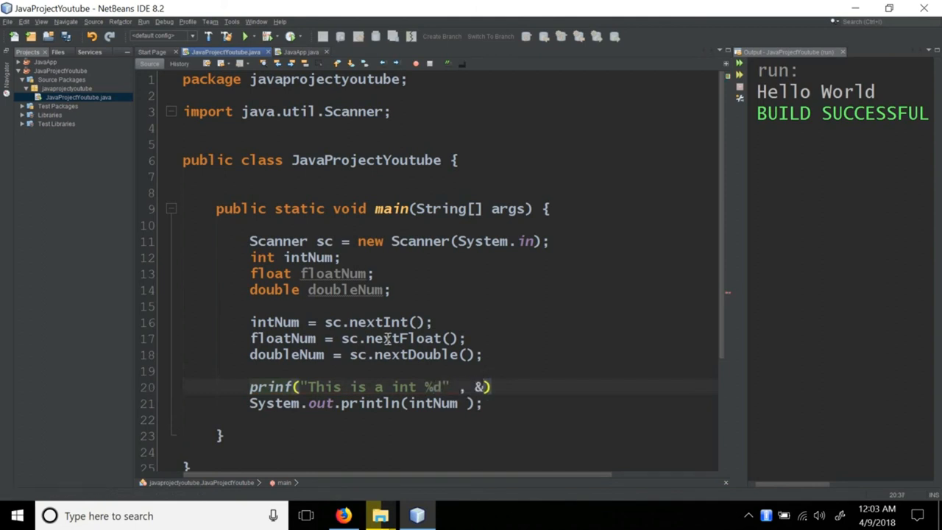
{"action": "type", "text": "a"}
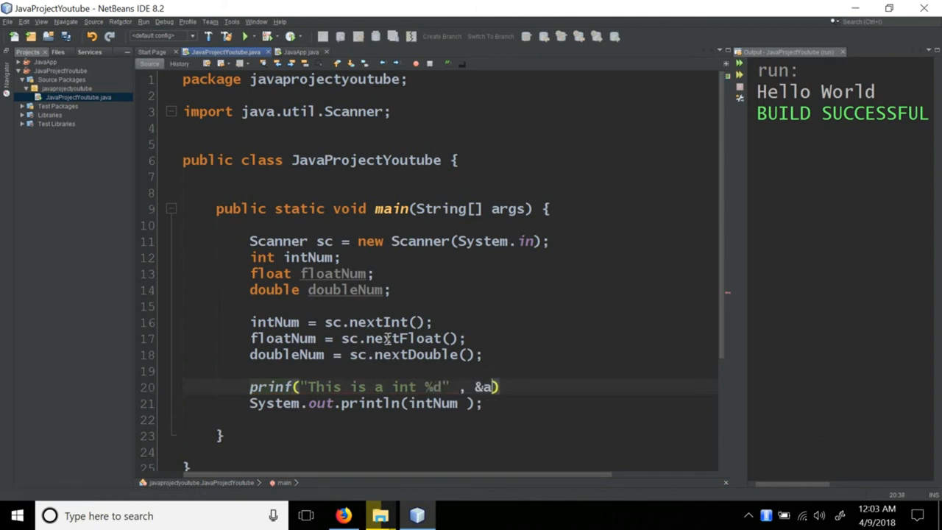
{"action": "key", "text": "Backspace"}
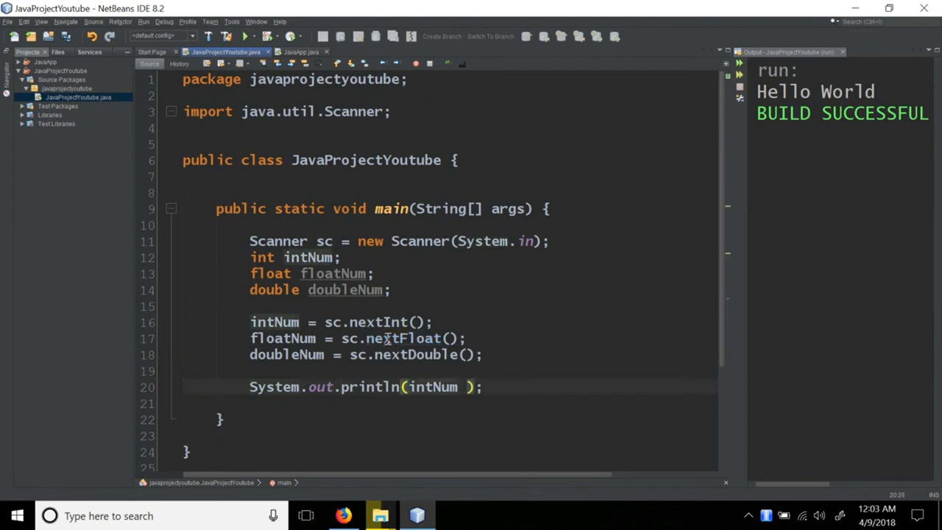
Prefix intNum in println with the label "This is a int".
{"action": "left_click", "coordinate": [405, 387]}
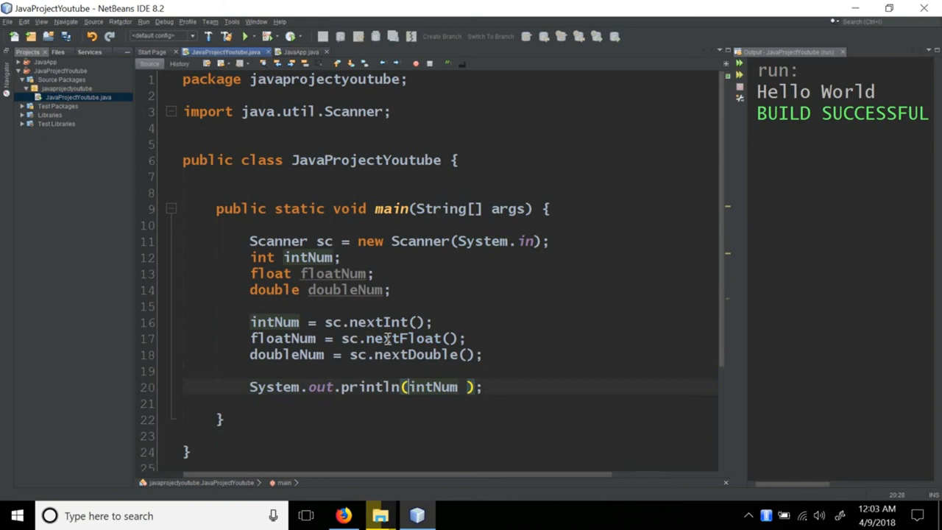
{"action": "type", "text": "\"This is"}
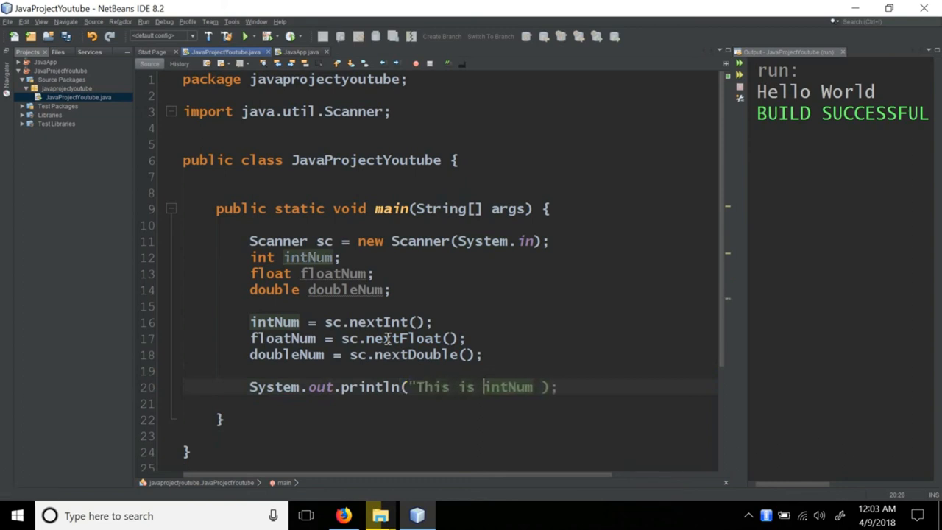
{"action": "type", "text": "a int"}
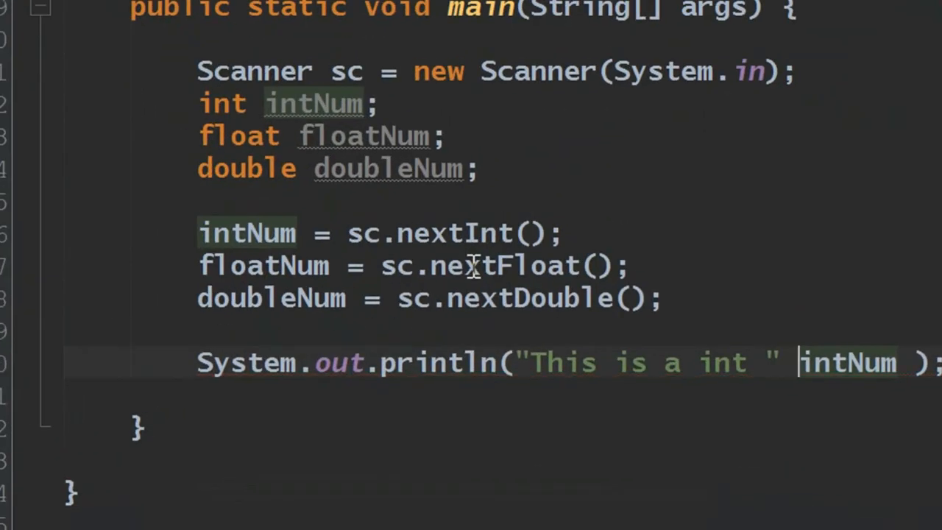
{"action": "type", "text": "+"}
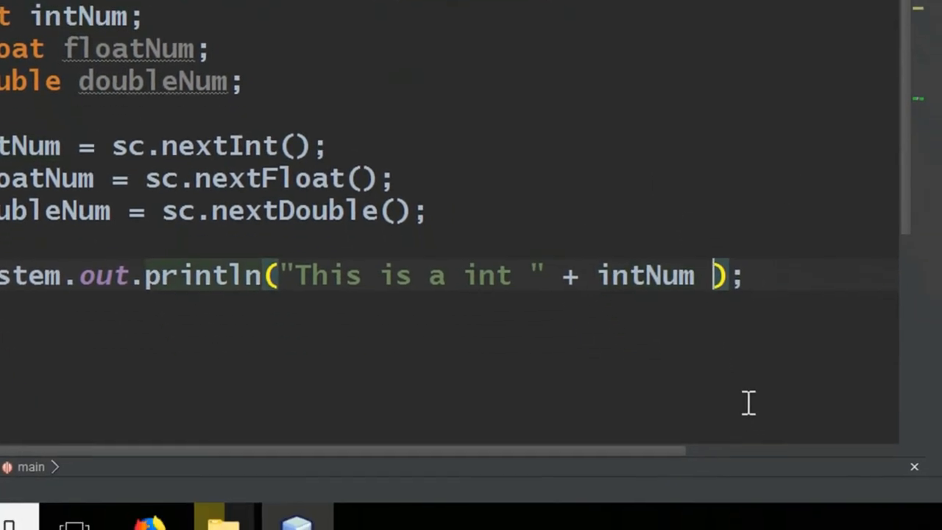
{"action": "type", "text": "+"}
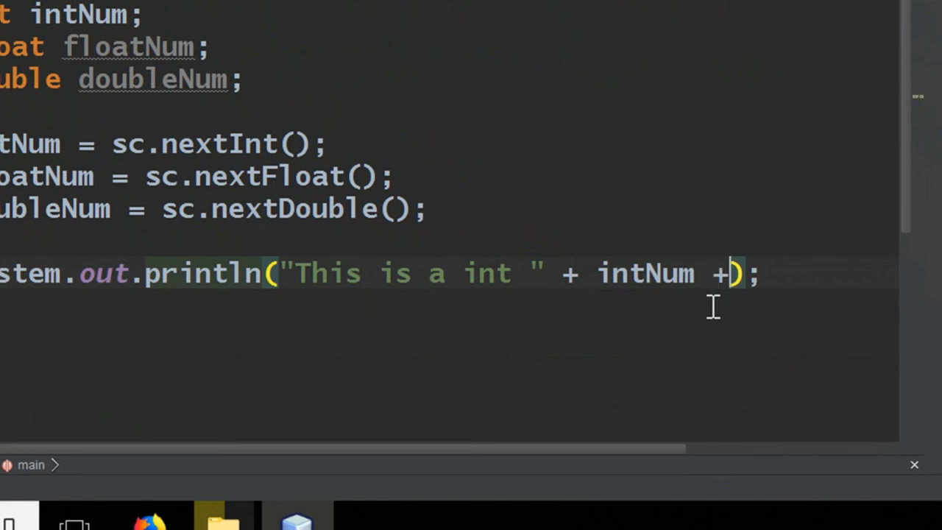
{"action": "type", "text": "\" \");"}
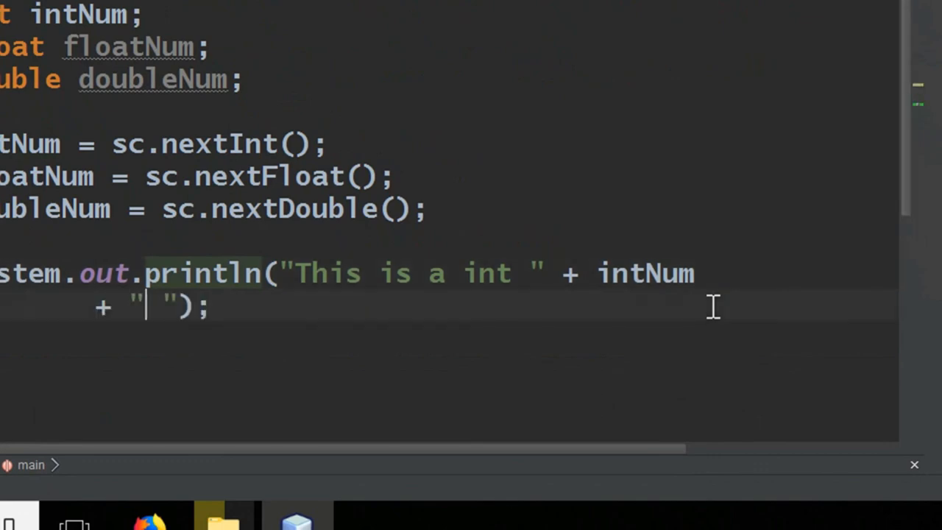
Append a labeled doubleNum and "\nThis is a float" + floatNum to println.
{"action": "type", "text": "This"}
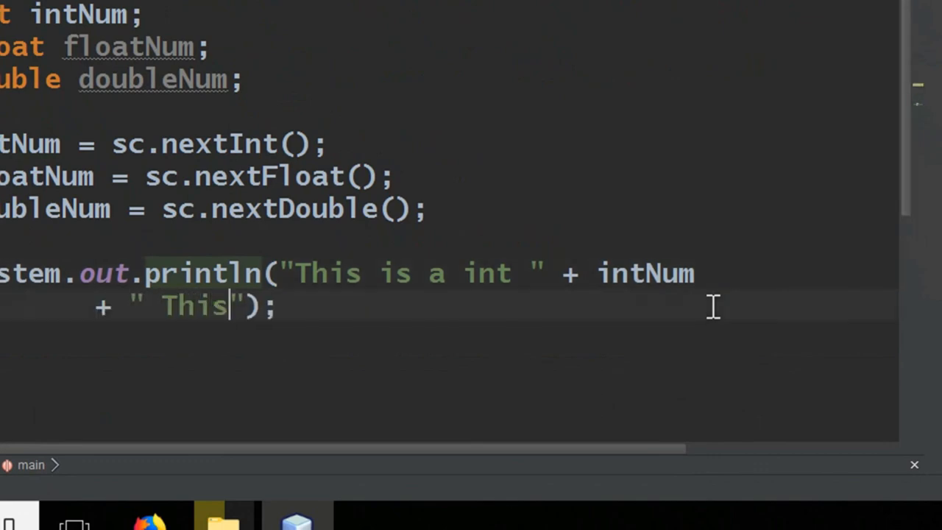
{"action": "type", "text": "is a double"}
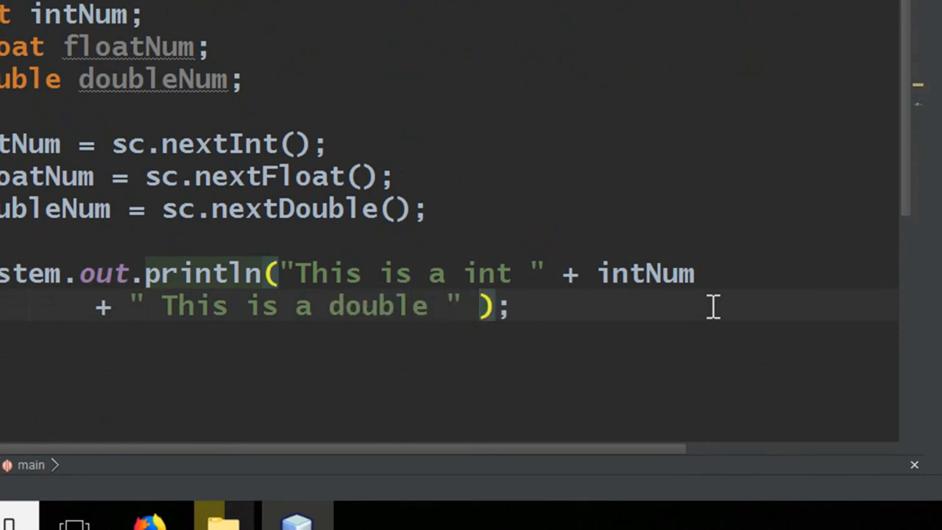
{"action": "type", "text": "+"}
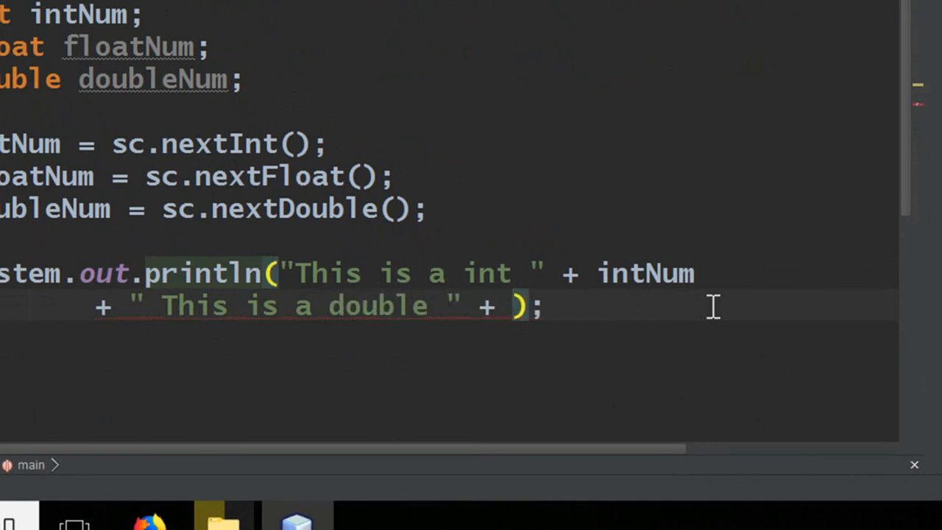
{"action": "type", "text": "in"}
{"action": "type", "text": "doubleNum"}
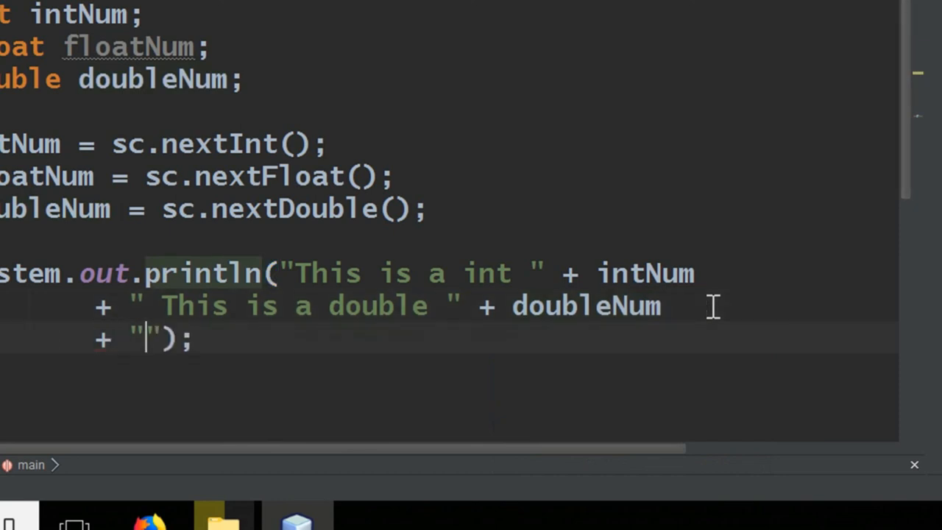
{"action": "type", "text": "This is a float"}
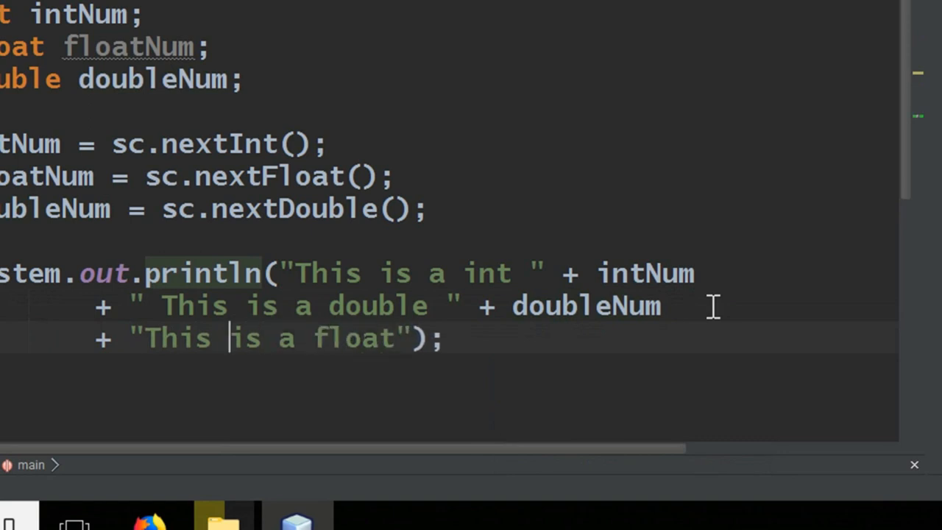
{"action": "type", "text": "\\n"}
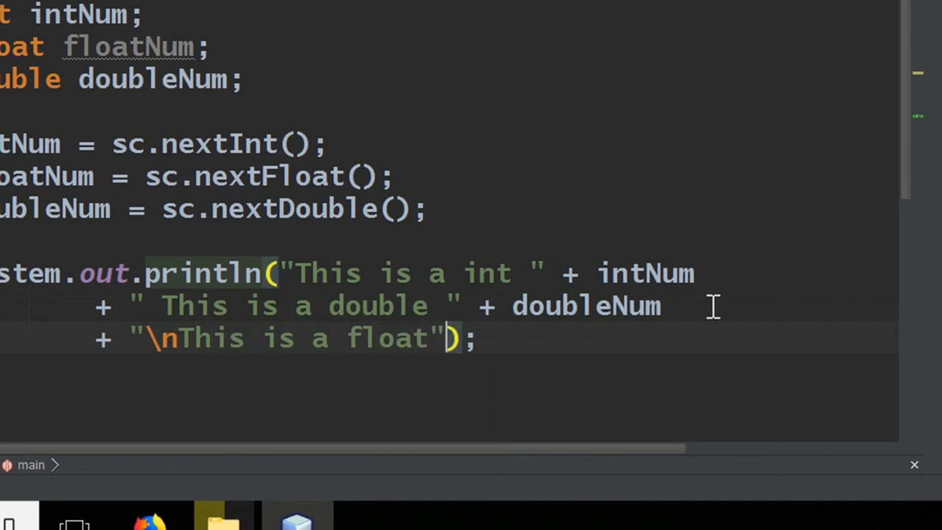
{"action": "type", "text": "+ floa"}
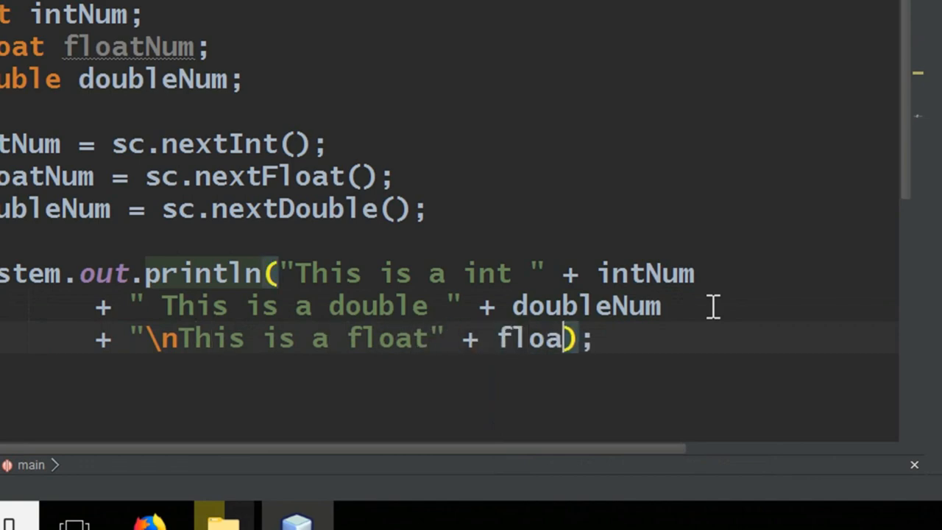
{"action": "type", "text": "tNum"}
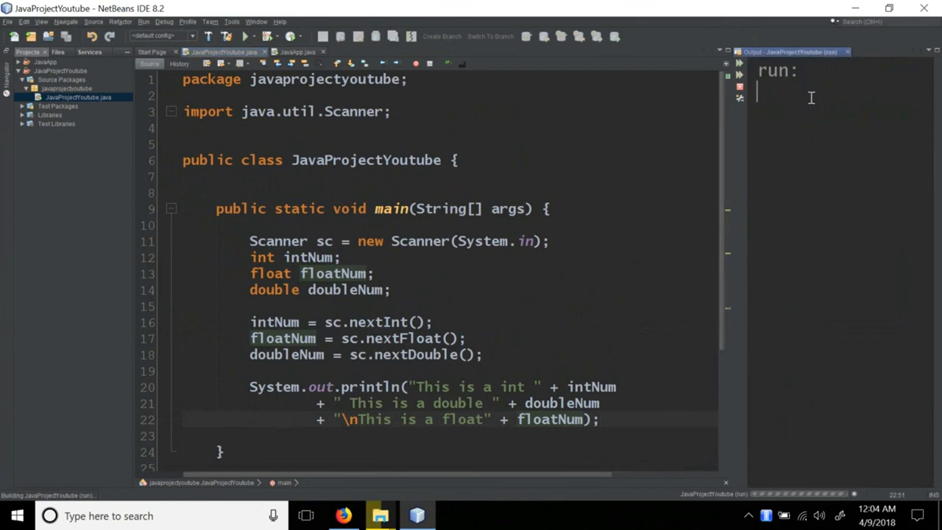
{"action": "mouse_move", "coordinate": [660, 256]}
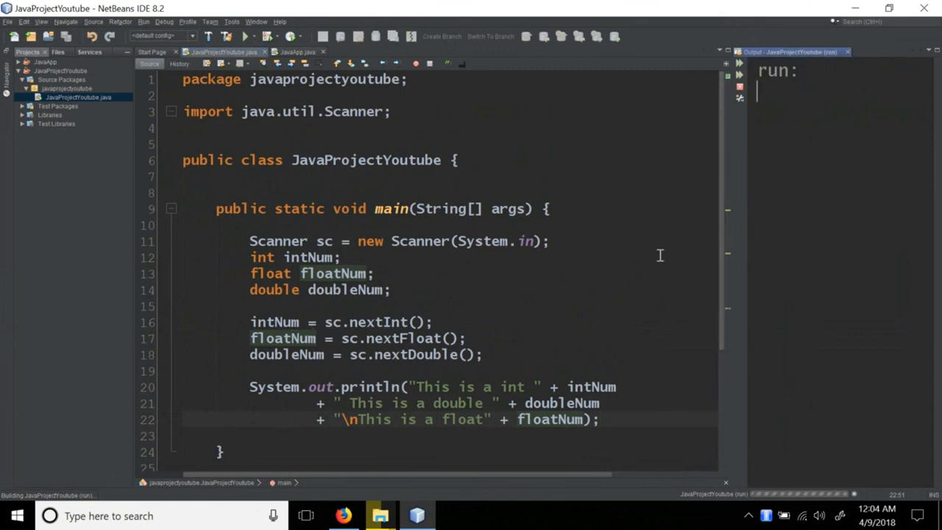
Run with inputs 10, 3.5 and 3.66, widening the Output pane to read the printout.
{"action": "type", "text": "10"}
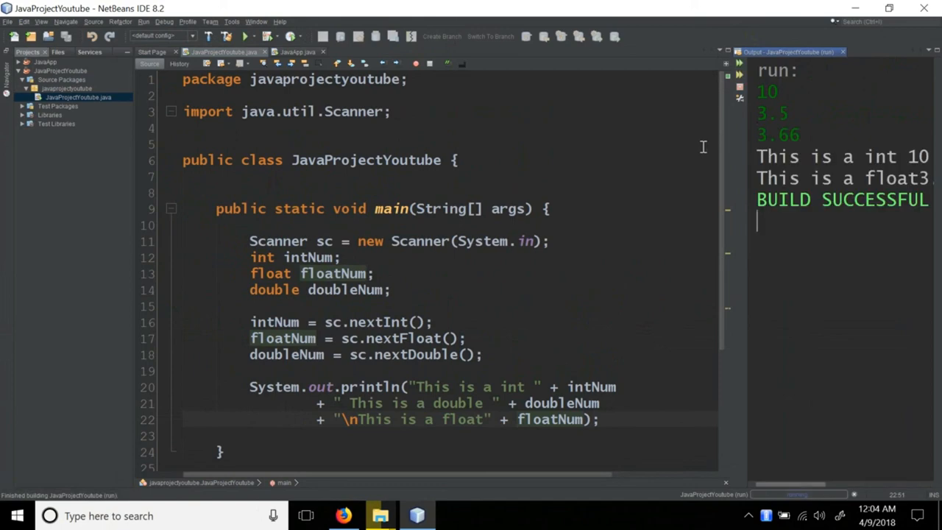
{"action": "mouse_move", "coordinate": [741, 146]}
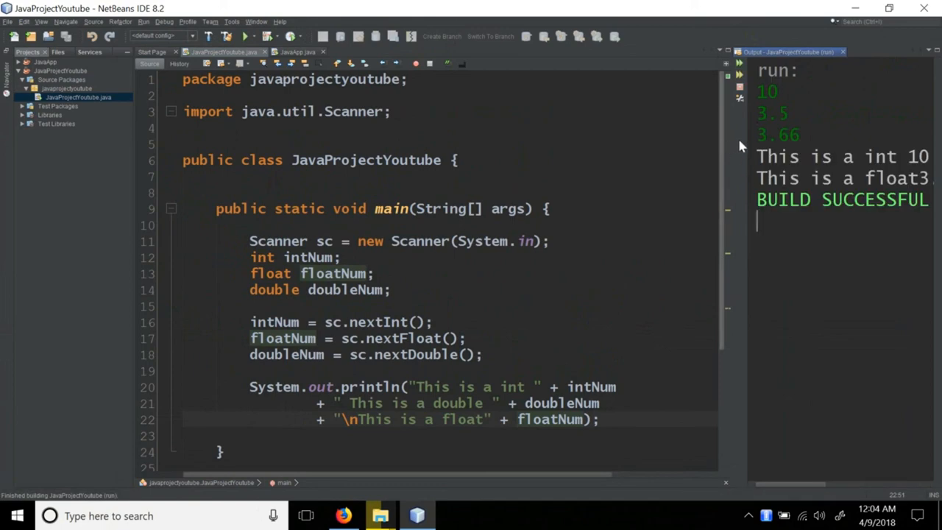
{"action": "mouse_move", "coordinate": [740, 148]}
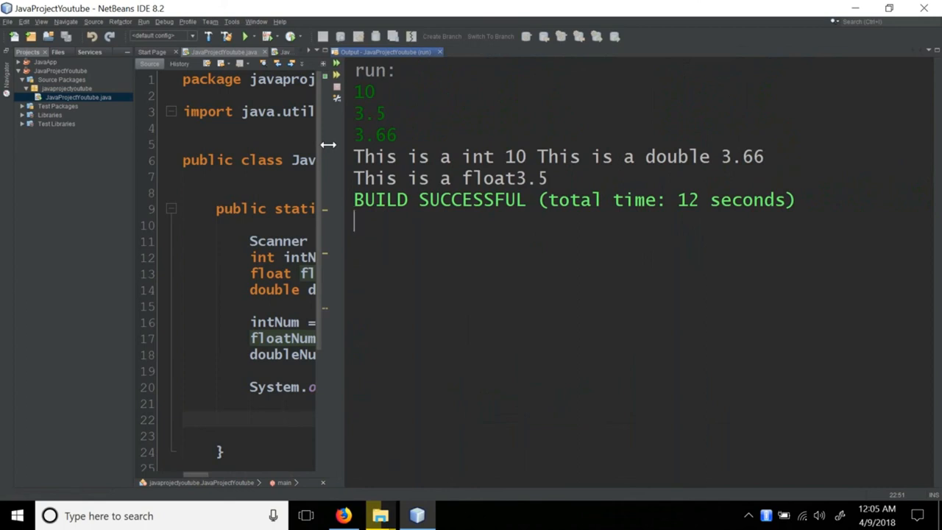
{"action": "left_click_drag", "start_coordinate": [329, 148], "coordinate": [365, 147]}
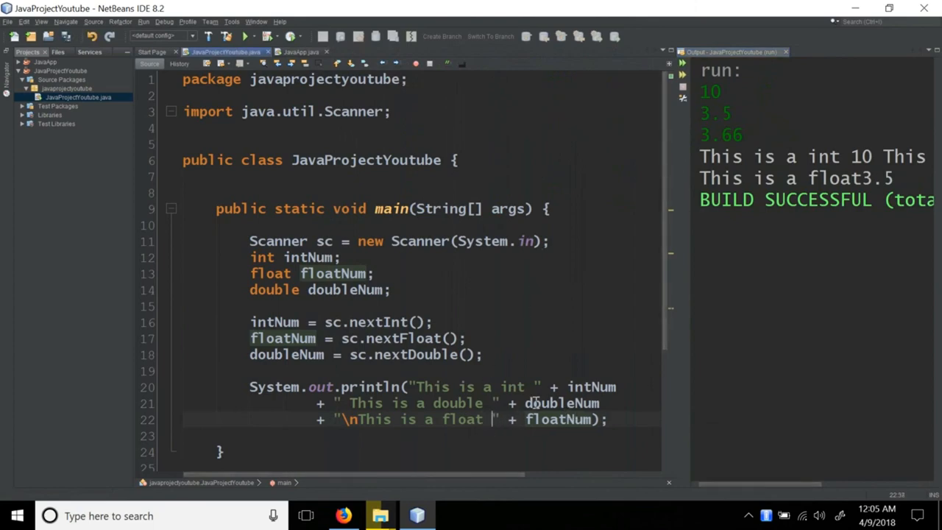
{"action": "mouse_move", "coordinate": [329, 322]}
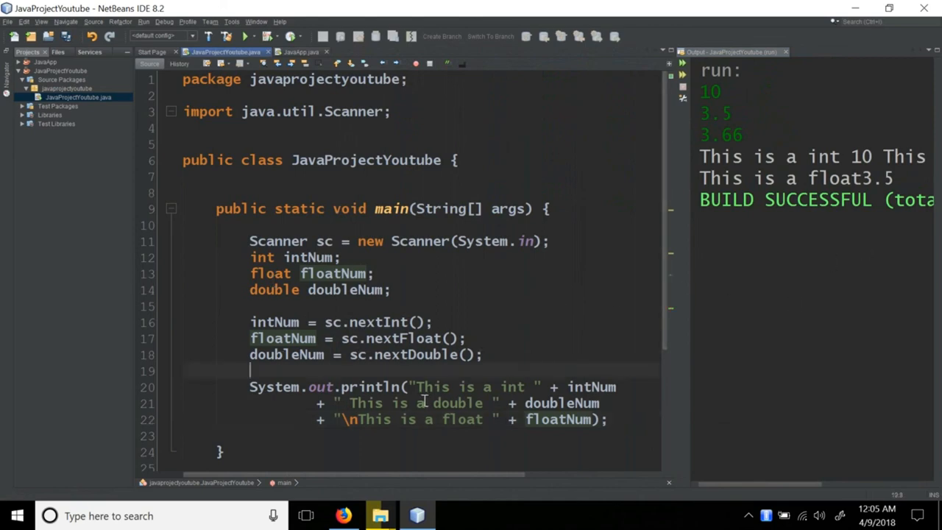
Add boolean flag = sc.nextBoolean(); and char ch = sc.next().charAt(0); below doubleNum.
{"action": "type", "text": "boolean flag"}
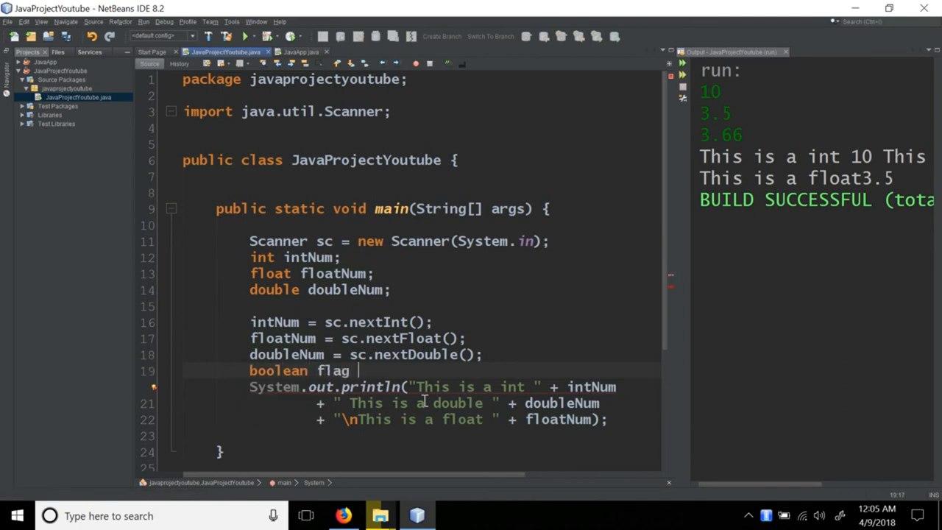
{"action": "type", "text": "= sc"}
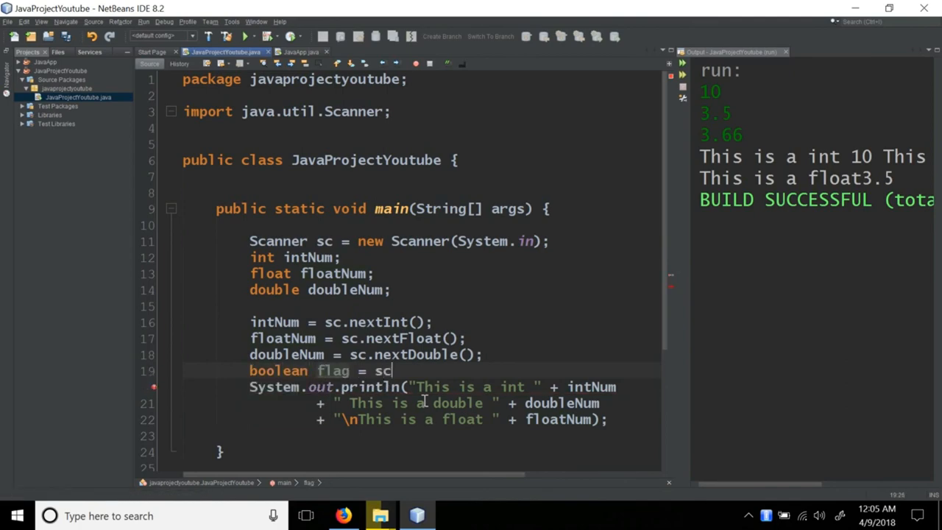
{"action": "type", "text": ".next"}
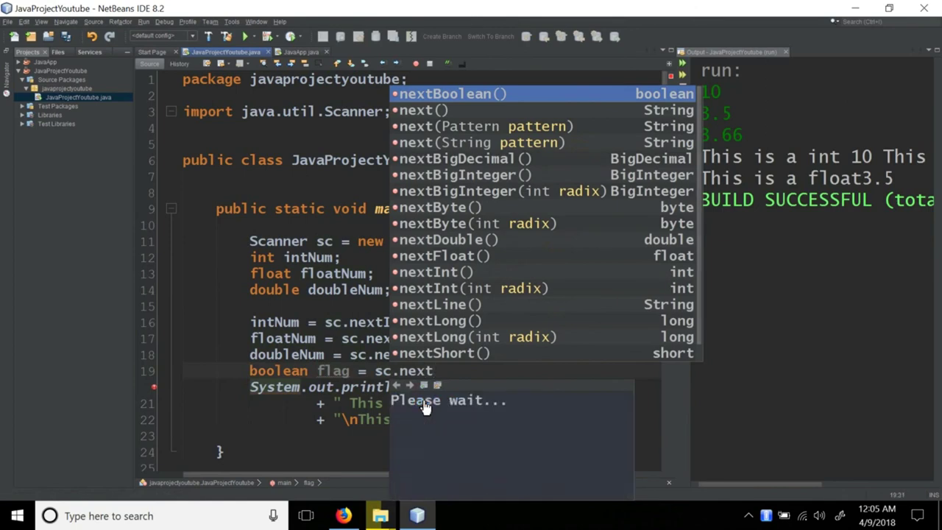
{"action": "left_click", "coordinate": [451, 93]}
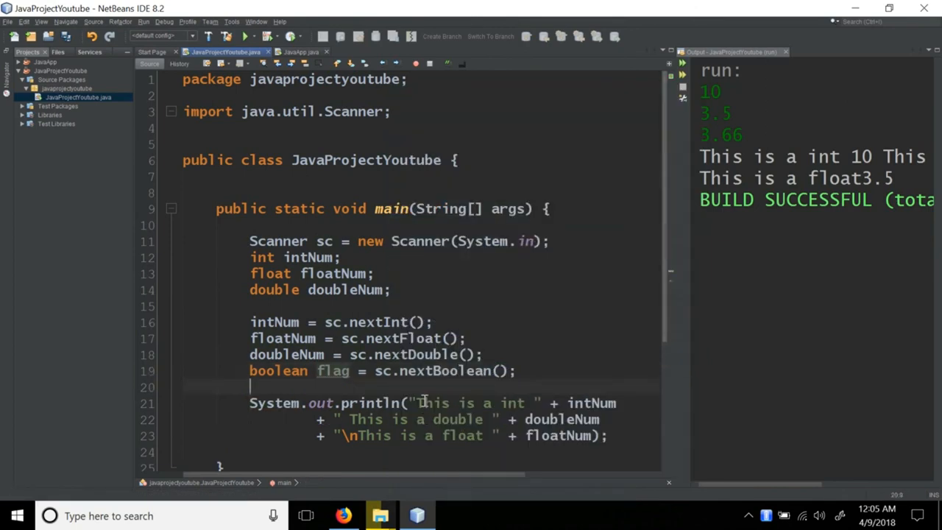
{"action": "type", "text": "char ch = sc.nextC"}
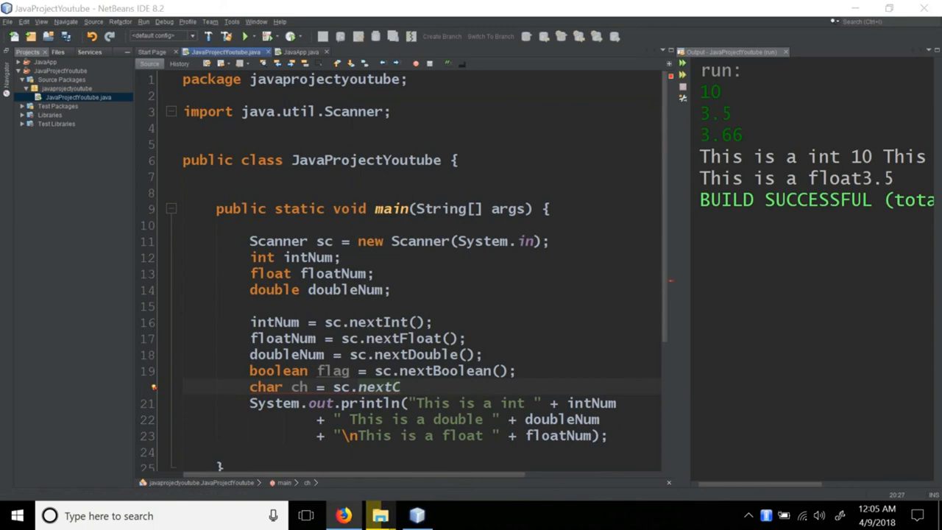
{"action": "mouse_move", "coordinate": [845, 229]}
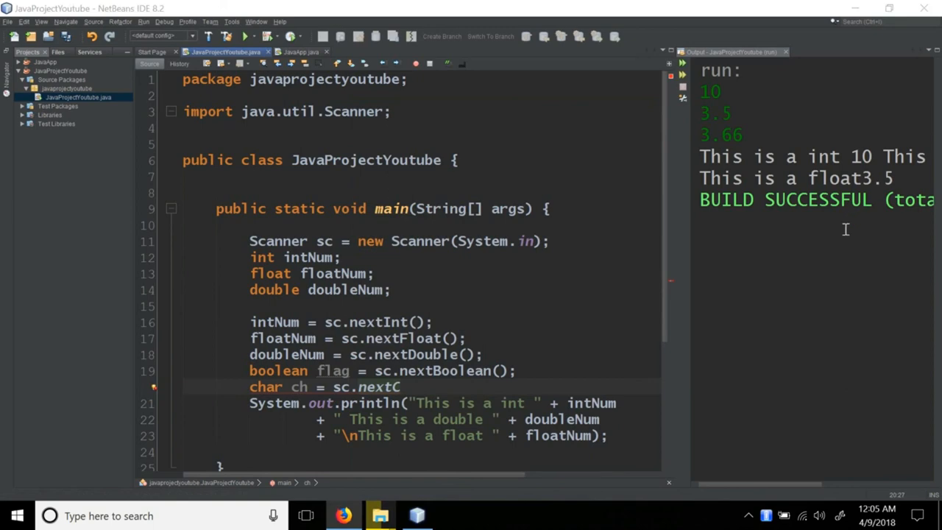
{"action": "mouse_move", "coordinate": [935, 243]}
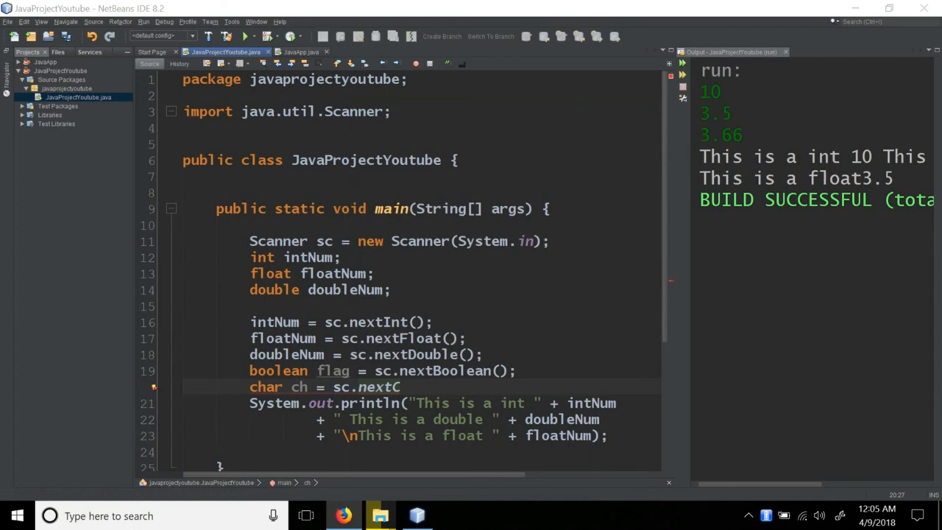
{"action": "mouse_move", "coordinate": [449, 397]}
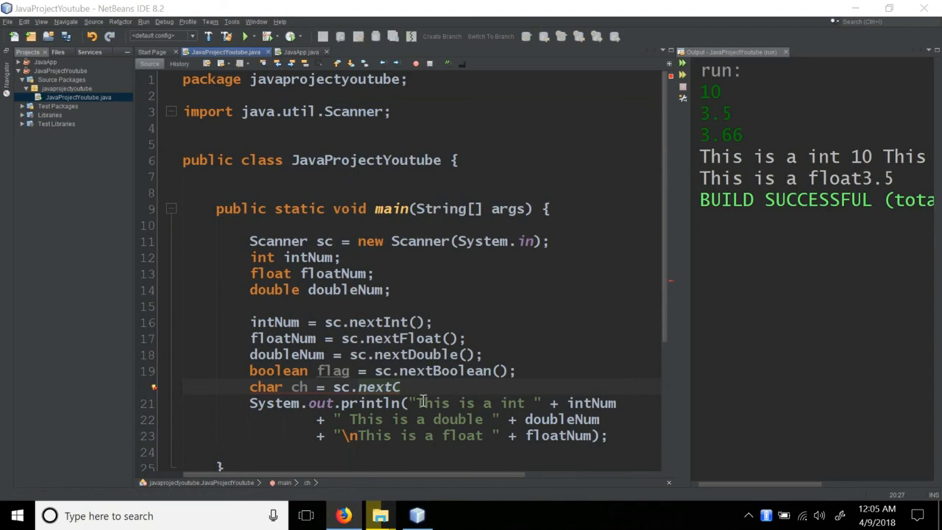
{"action": "mouse_move", "coordinate": [323, 386]}
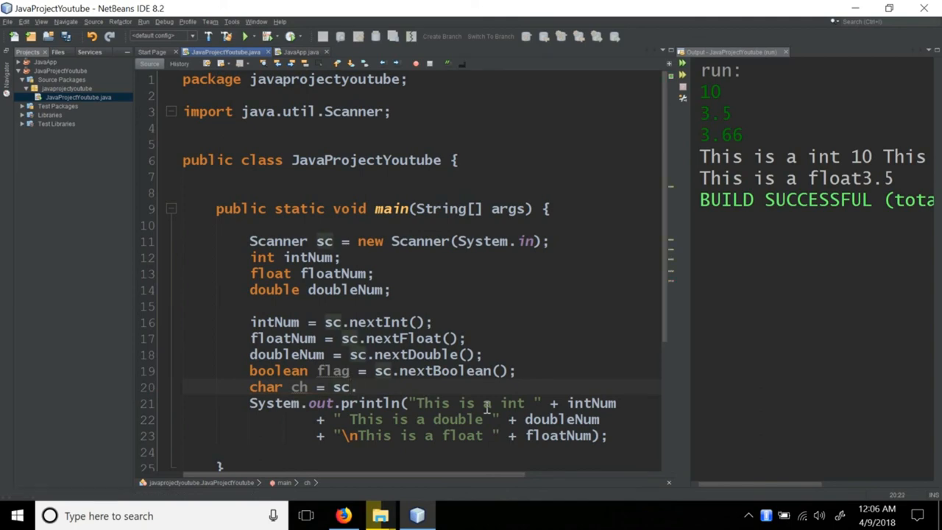
{"action": "type", "text": "next"}
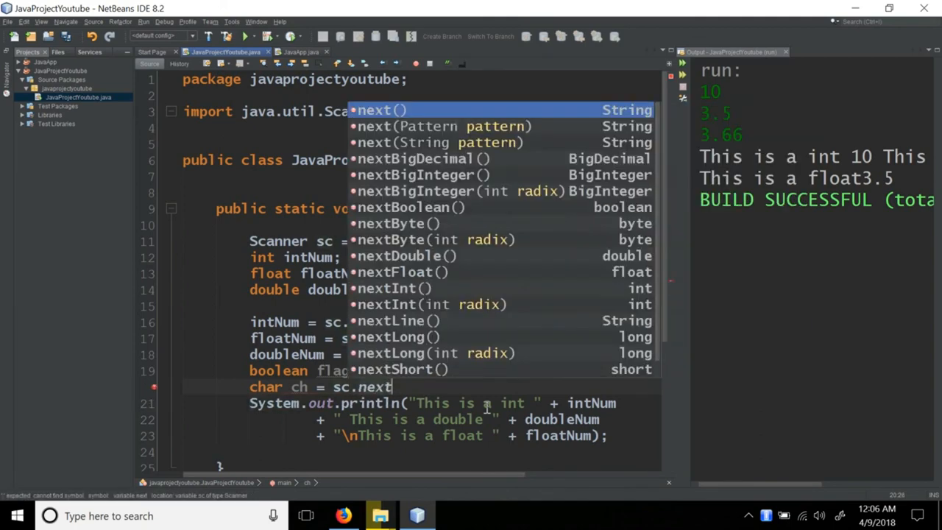
{"action": "mouse_move", "coordinate": [534, 118]}
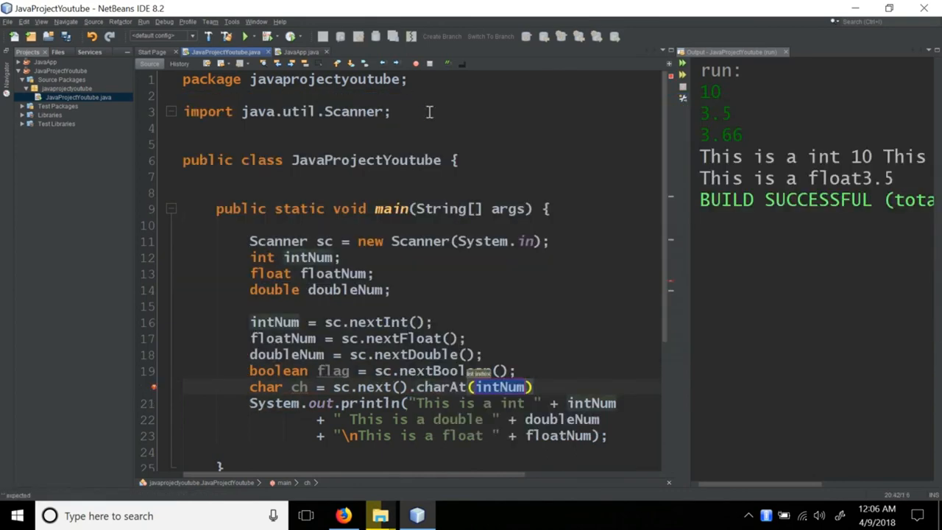
{"action": "type", "text": "0"}
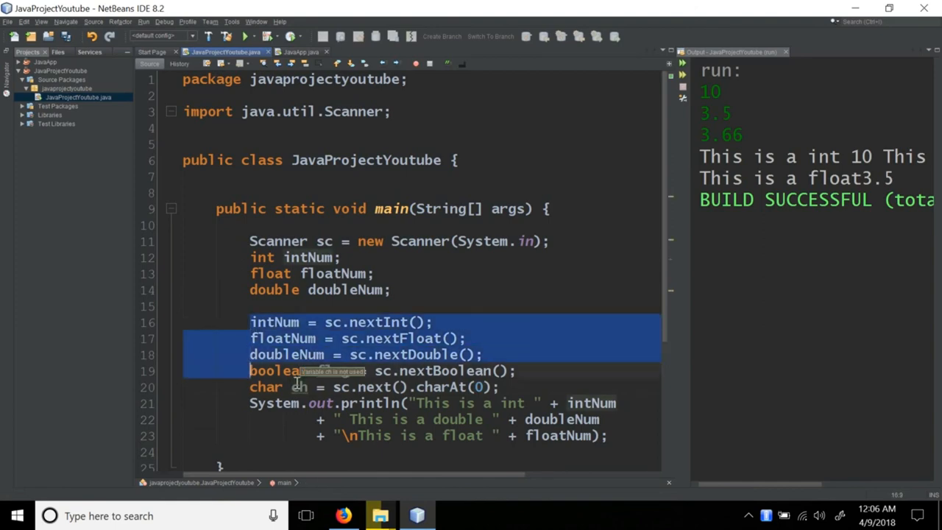
Delete the old read and print lines, then add System.out.println(ch) via sout.
{"action": "key", "text": "Delete"}
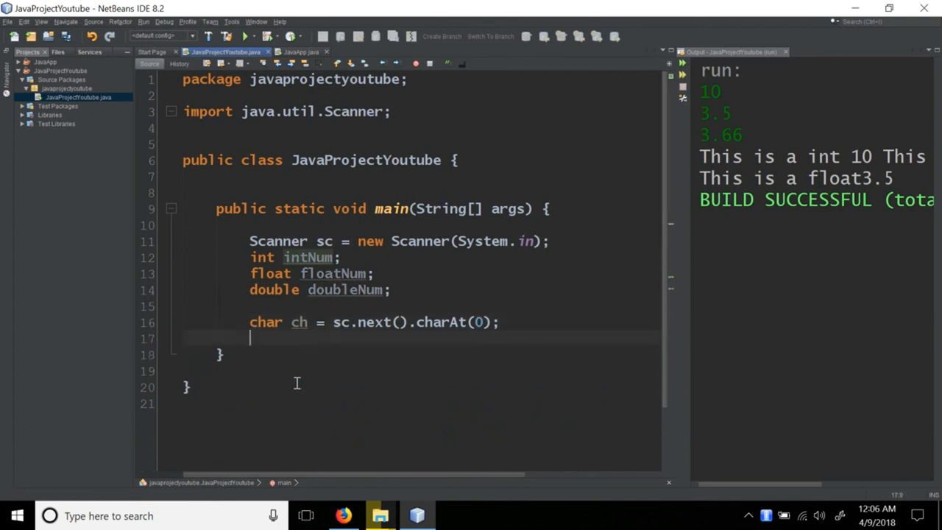
{"action": "type", "text": "sou"}
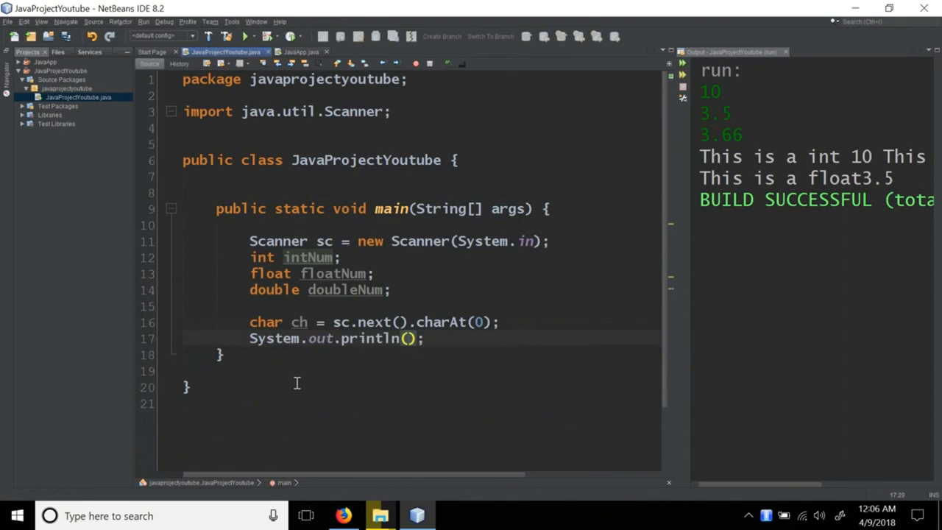
{"action": "type", "text": "ch"}
{"action": "left_click", "coordinate": [815, 92]}
{"action": "type", "text": "A"}
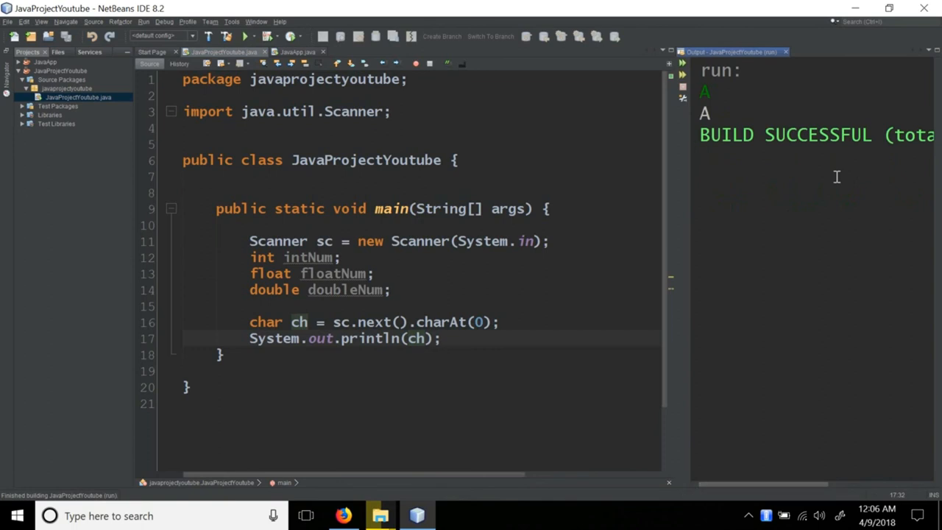
Highlight the echoed A in the output and the next() call in the char line.
{"action": "double_click", "coordinate": [704, 113]}
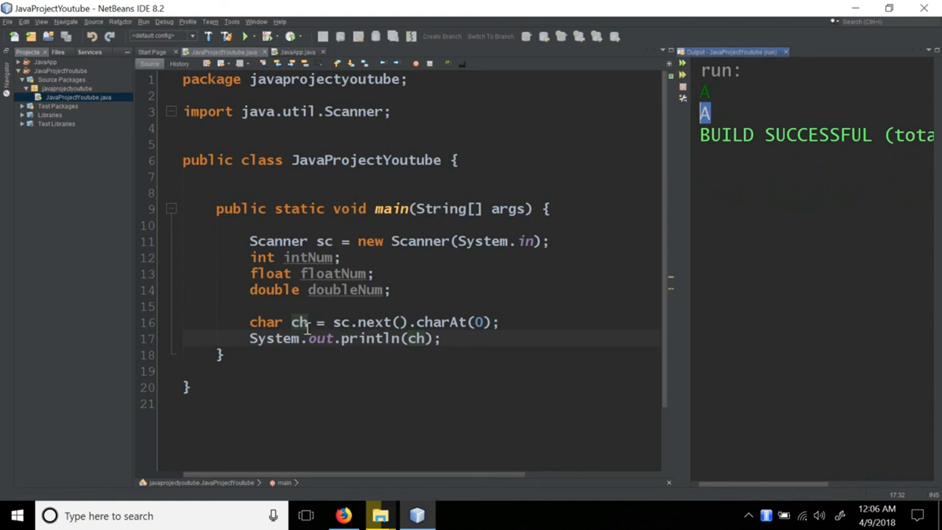
{"action": "mouse_move", "coordinate": [568, 328]}
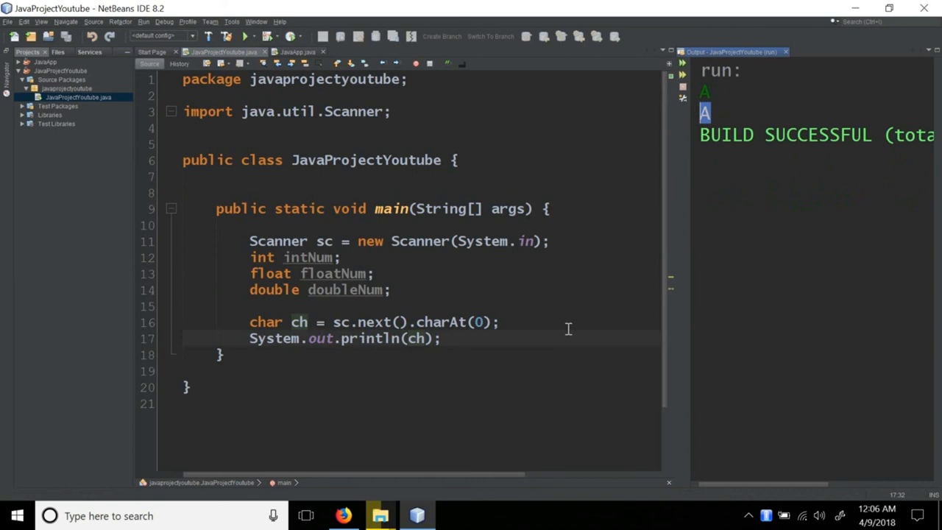
{"action": "mouse_move", "coordinate": [548, 349]}
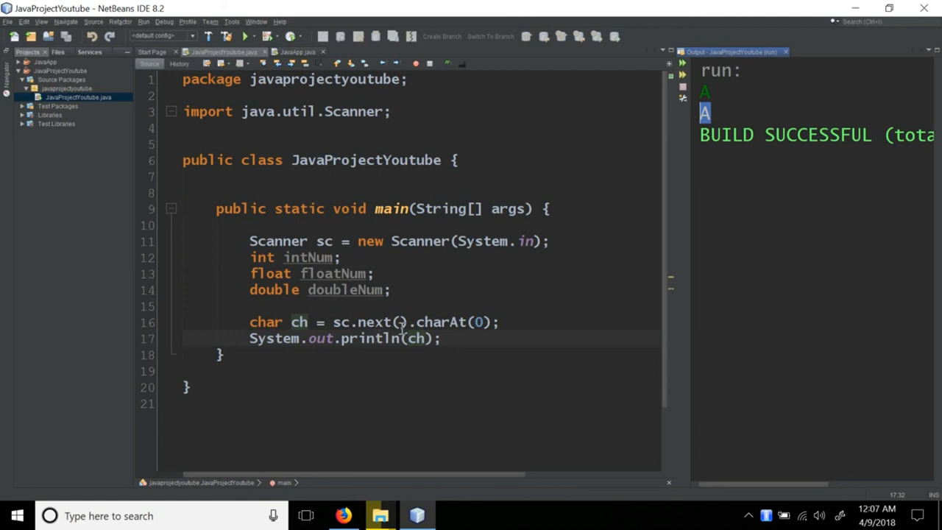
{"action": "double_click", "coordinate": [374, 322]}
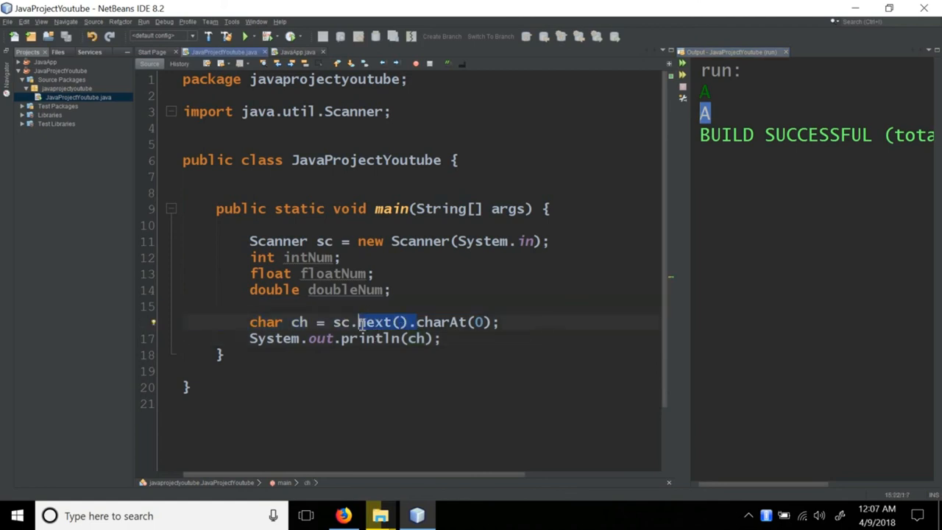